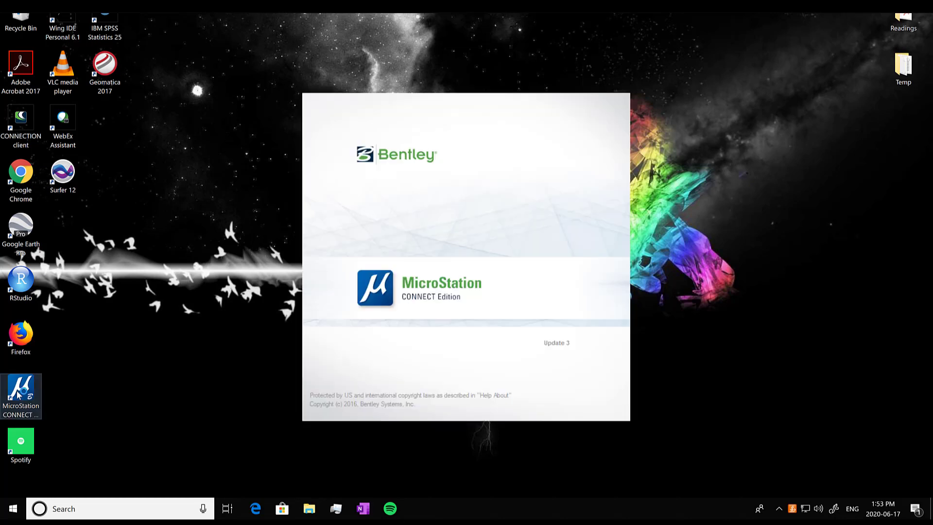
Launch MicroStation CONNECT Edition from its desktop icon
double_click(21, 396)
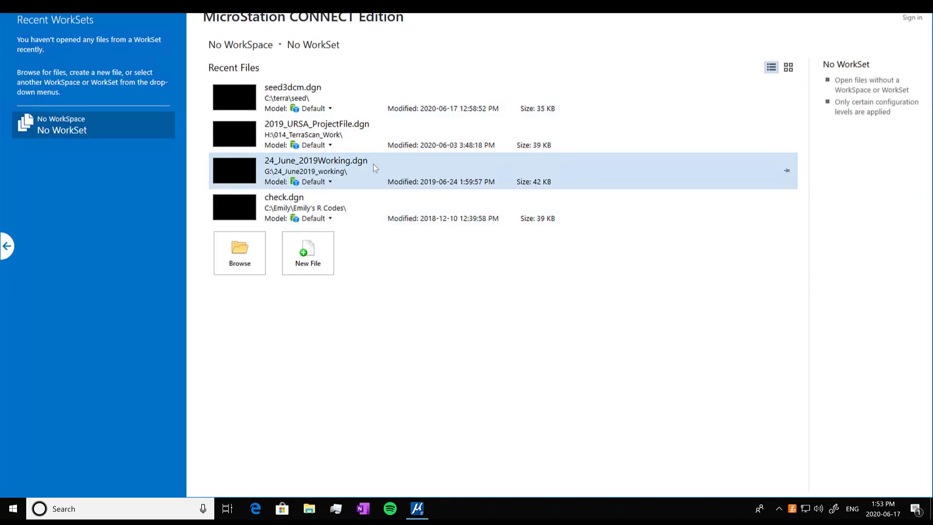
mouse_move(338, 241)
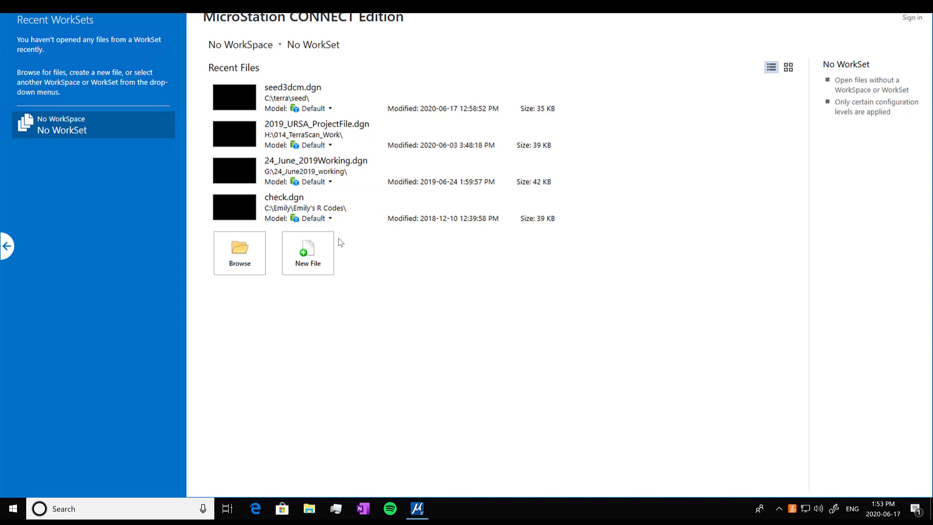
mouse_move(308, 252)
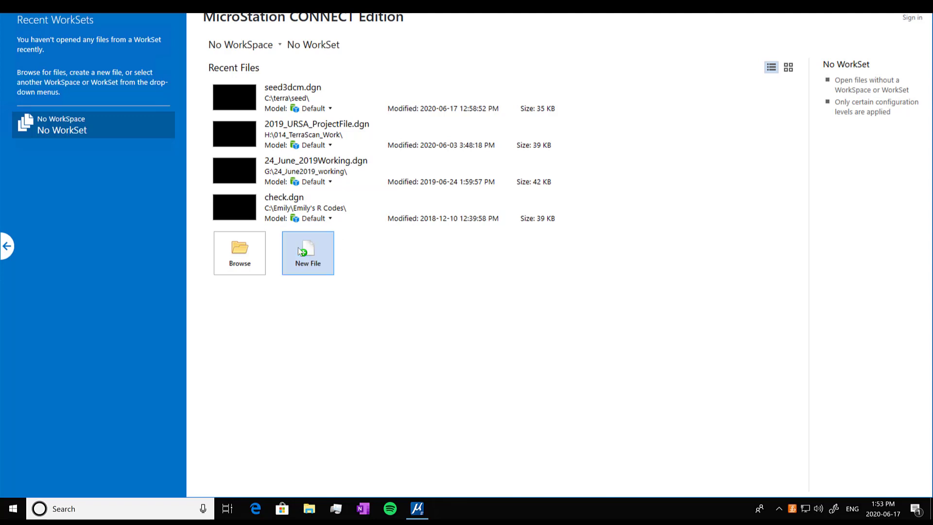
Create a new DGN design file named 'Tutorial' in 015_LidarTutorial_CourseData
click(307, 252)
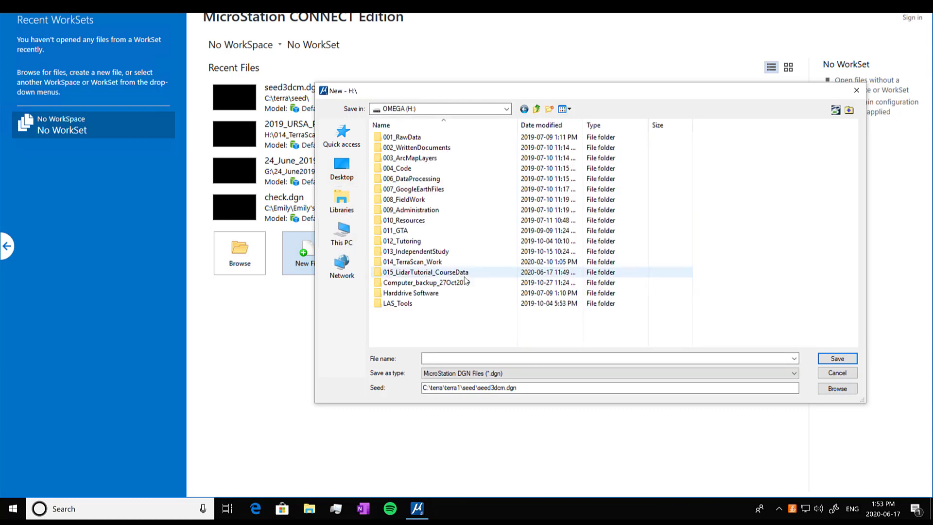
click(425, 272)
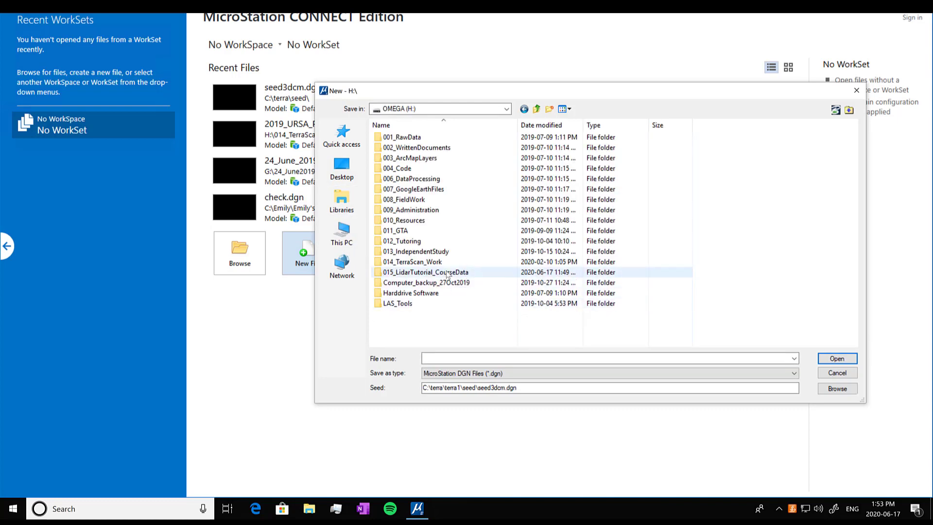
double_click(427, 272)
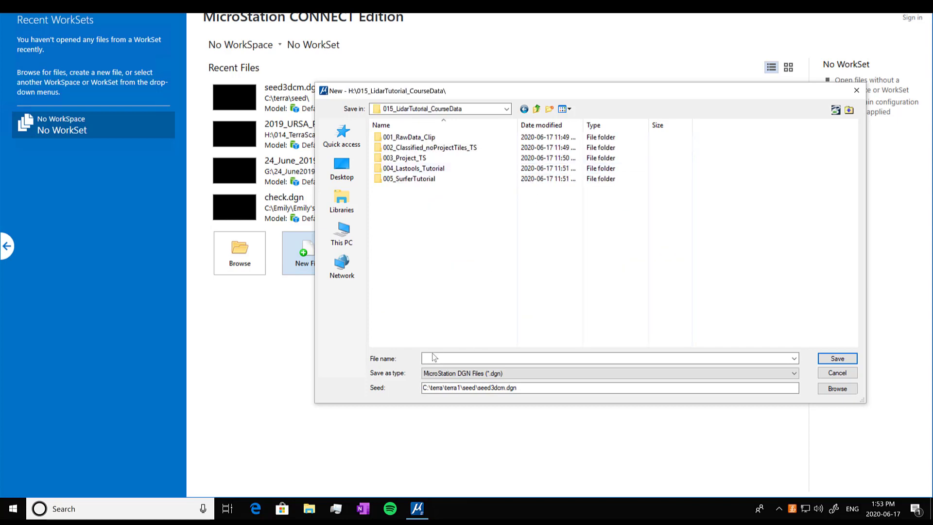
click(607, 358)
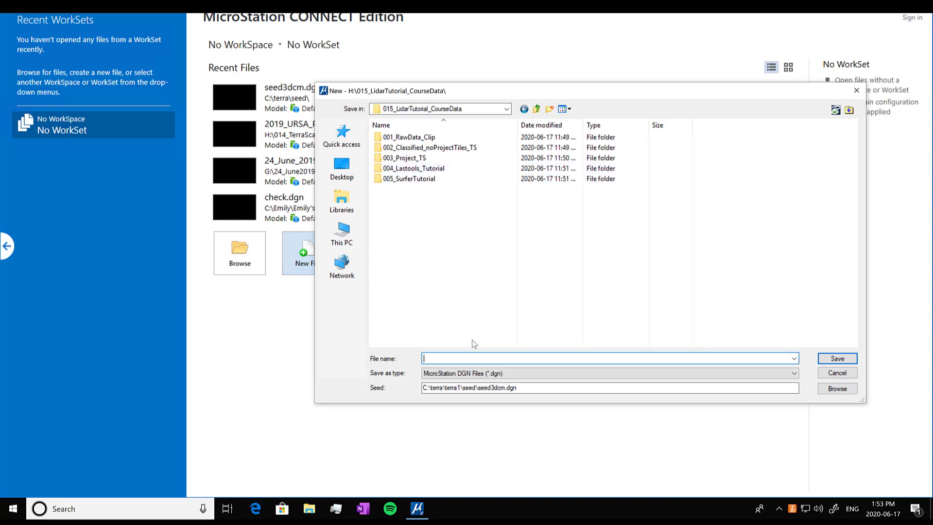
text(Tutorial)
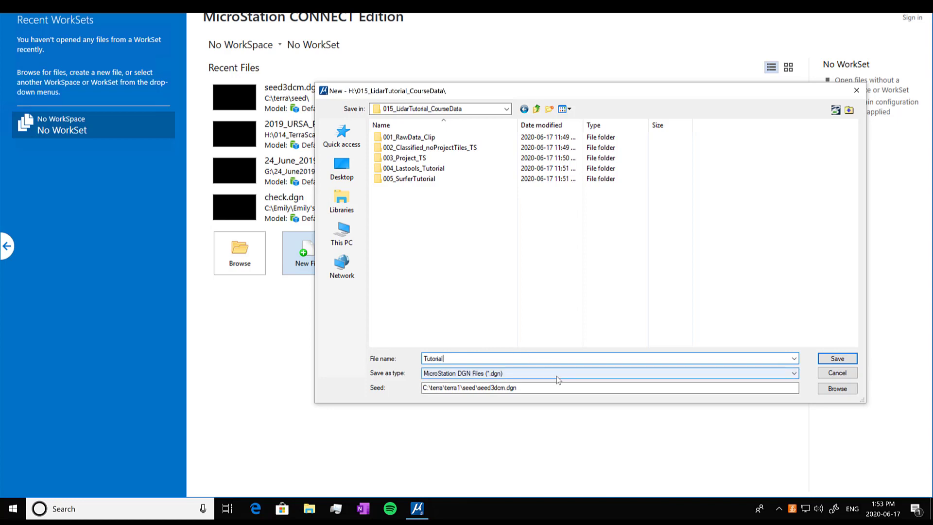
click(794, 373)
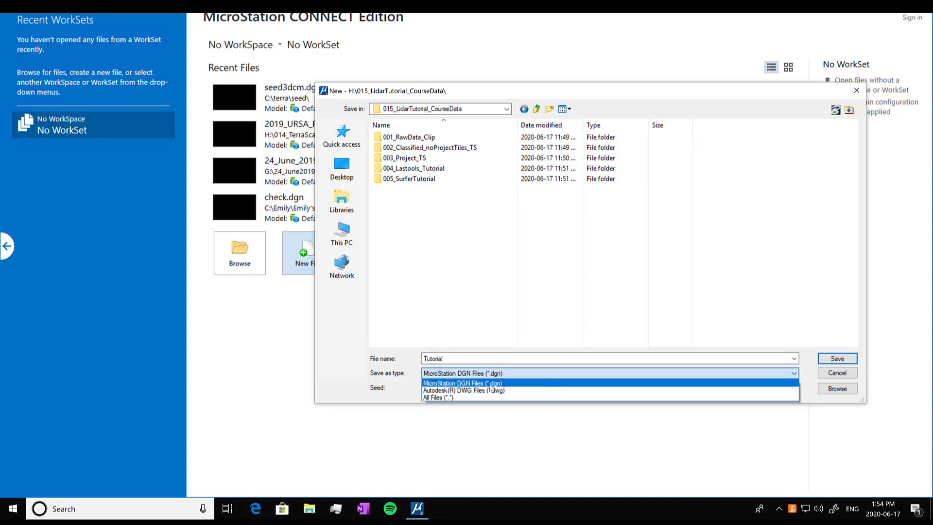
mouse_move(536, 378)
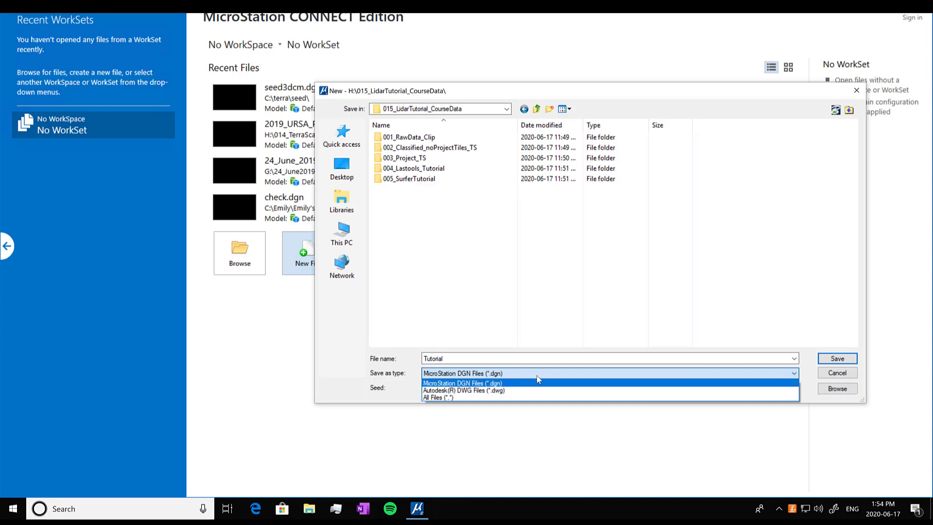
click(461, 383)
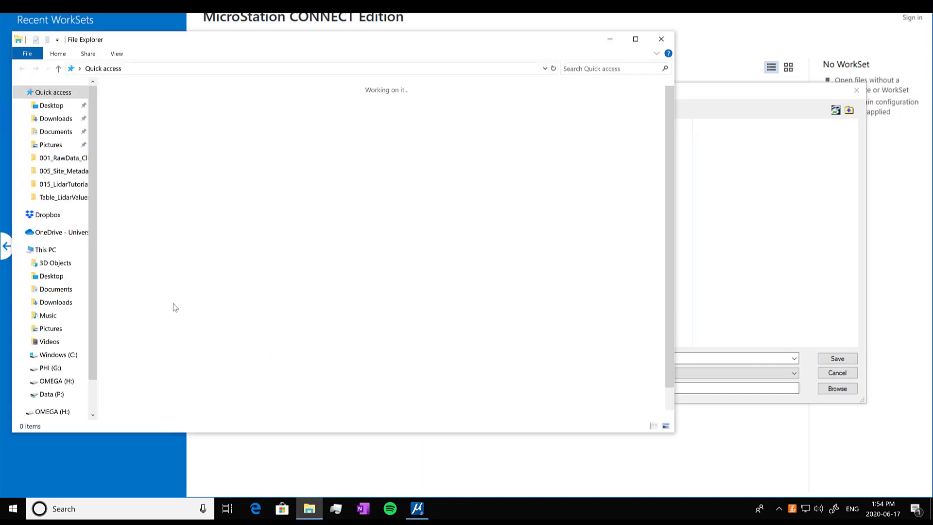
Browse File Explorer to C:\terra\seed and reveal its full folder path
click(54, 355)
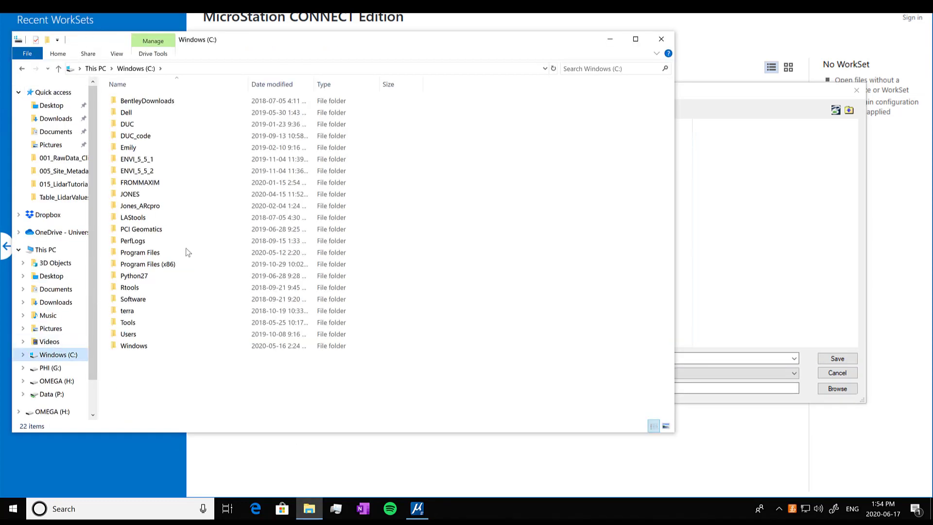
double_click(127, 310)
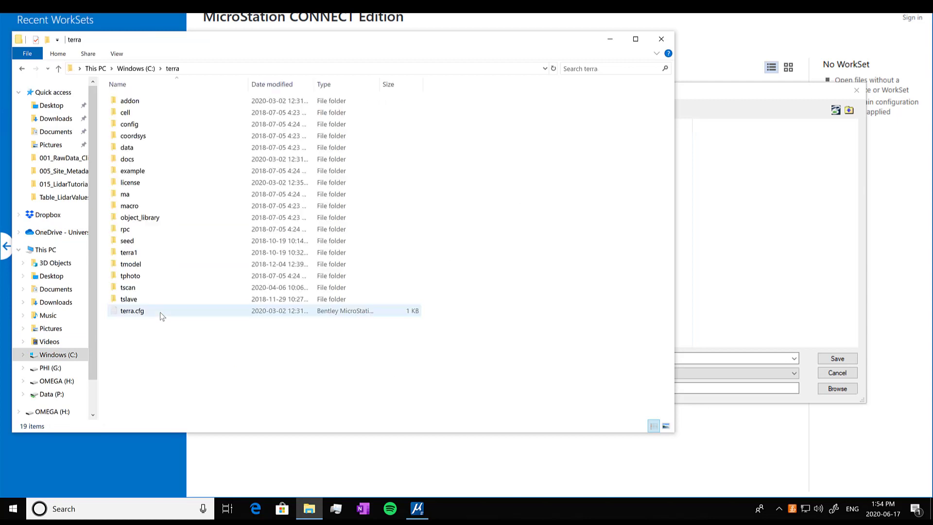
click(143, 241)
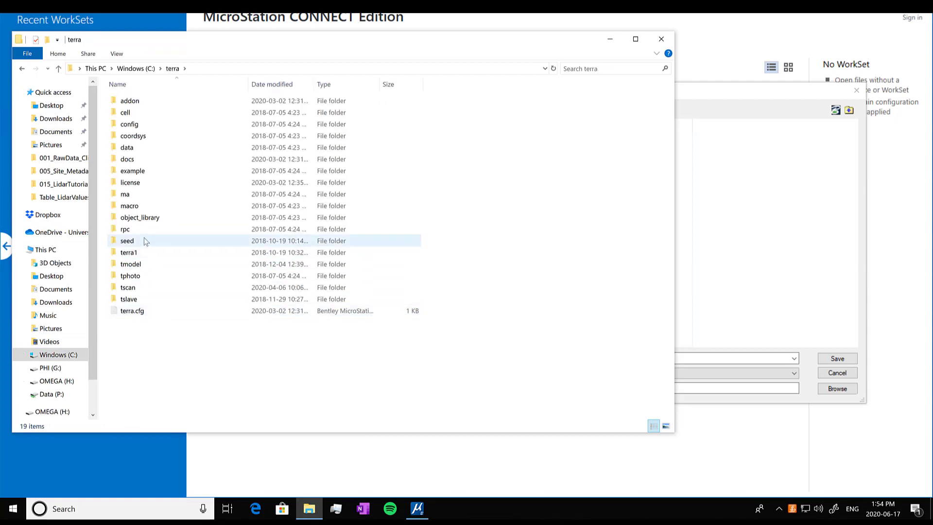
double_click(127, 241)
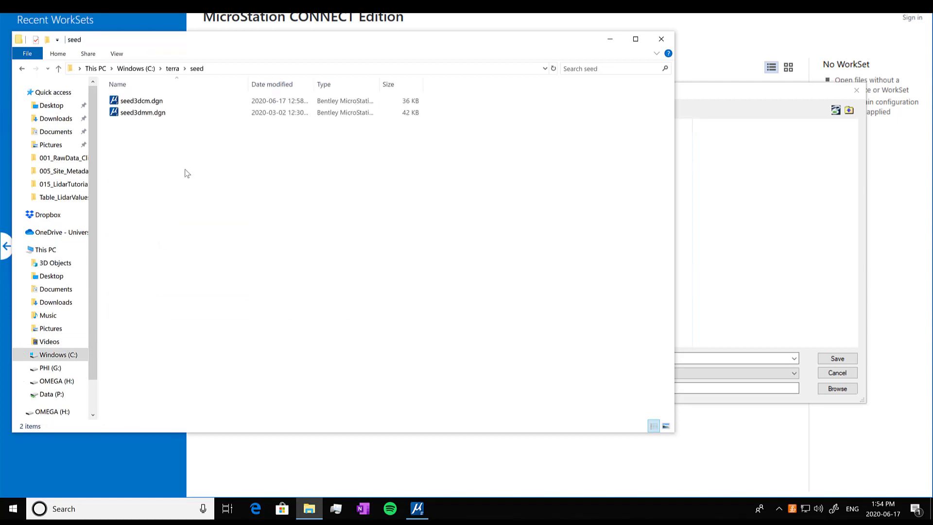
click(142, 101)
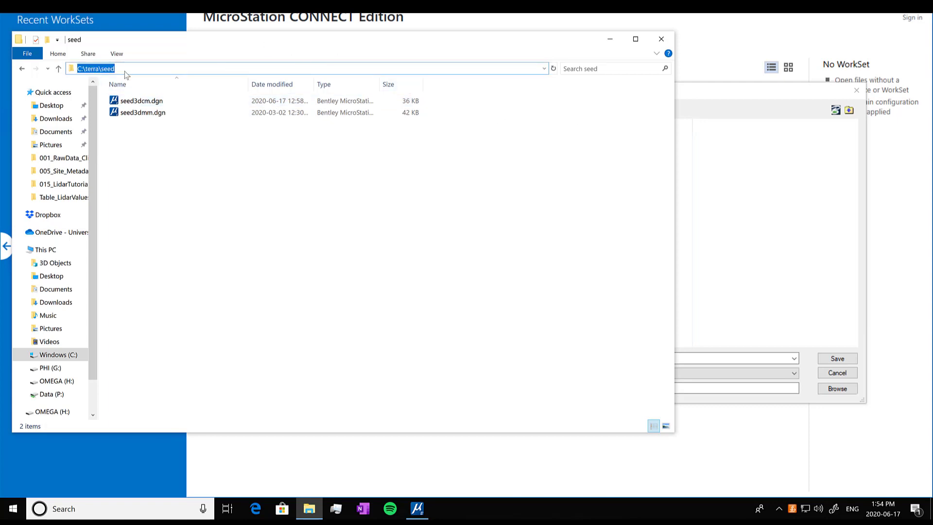
click(141, 101)
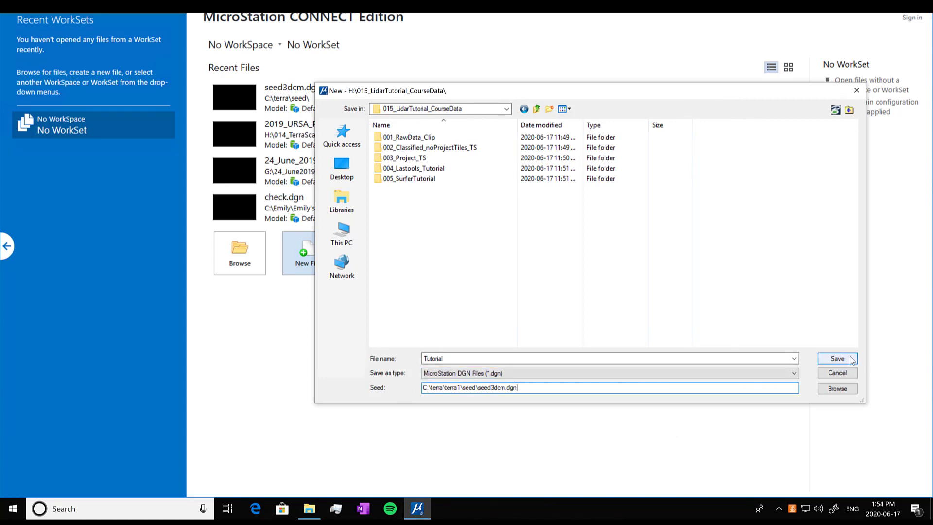
Save the new Tutorial design file and dismiss the TerraScan license notice
click(837, 358)
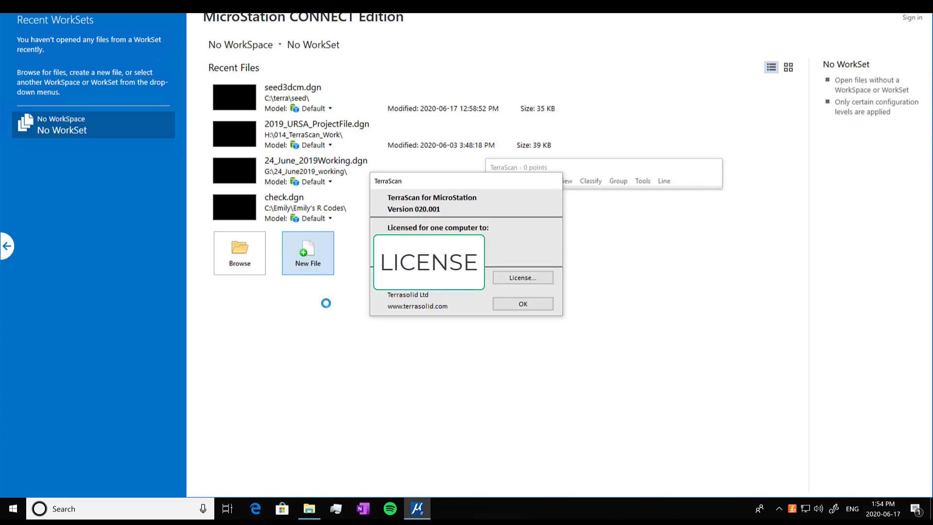
click(522, 303)
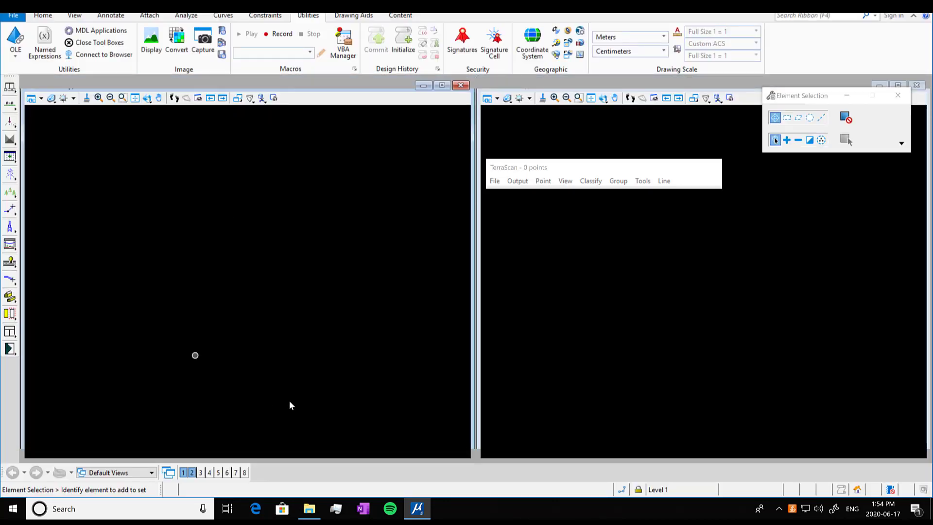
mouse_move(509, 126)
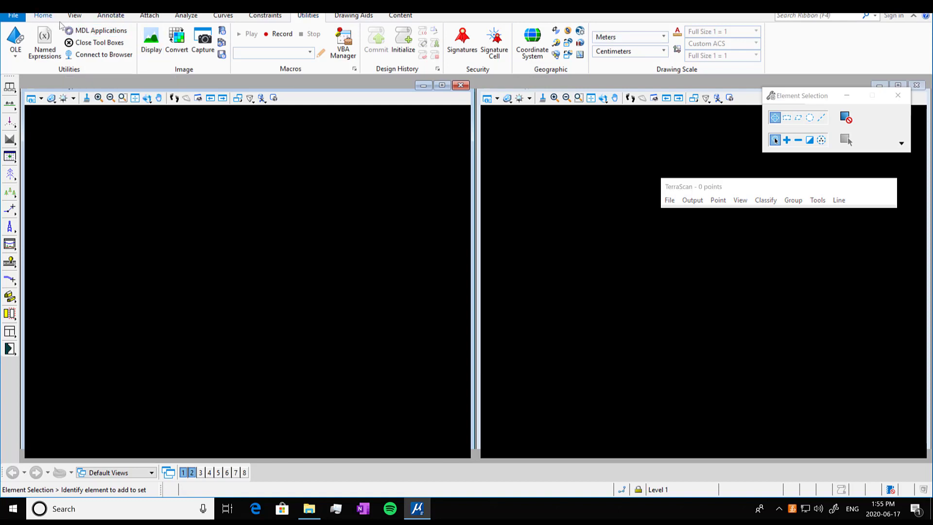
Confirm TSCAN appears in the loaded MDL applications list, then close the list
click(43, 15)
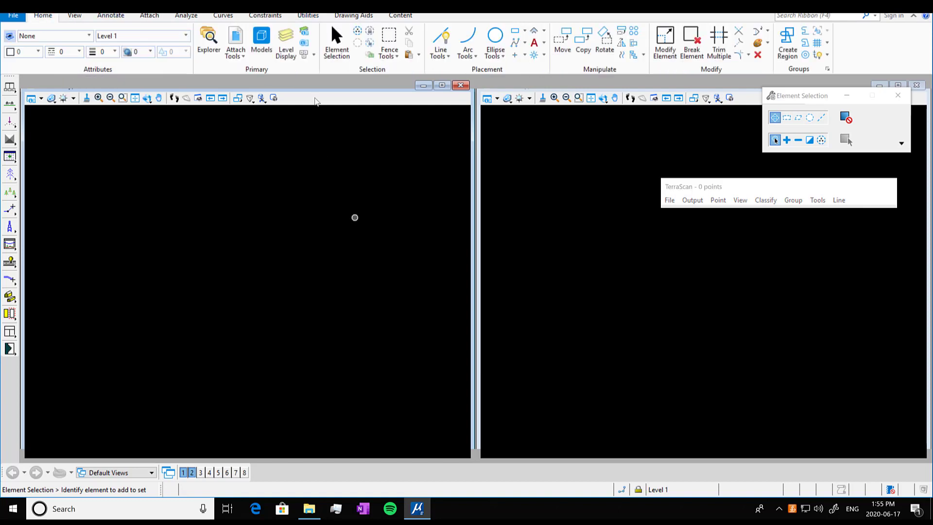
click(308, 15)
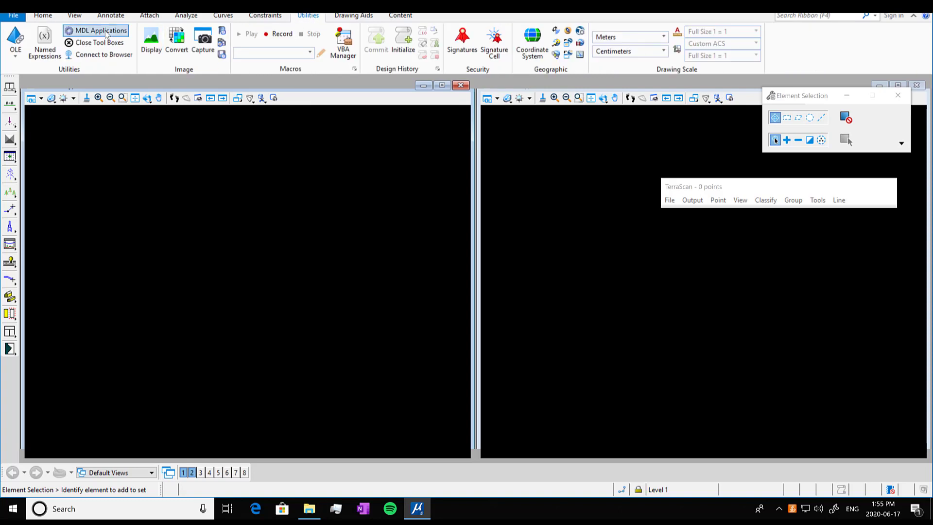
click(96, 30)
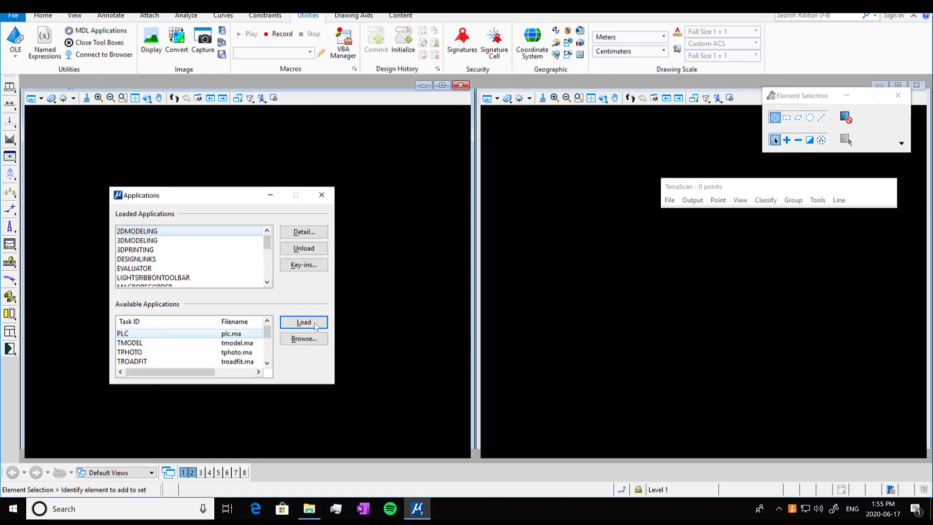
scroll(down, 3)
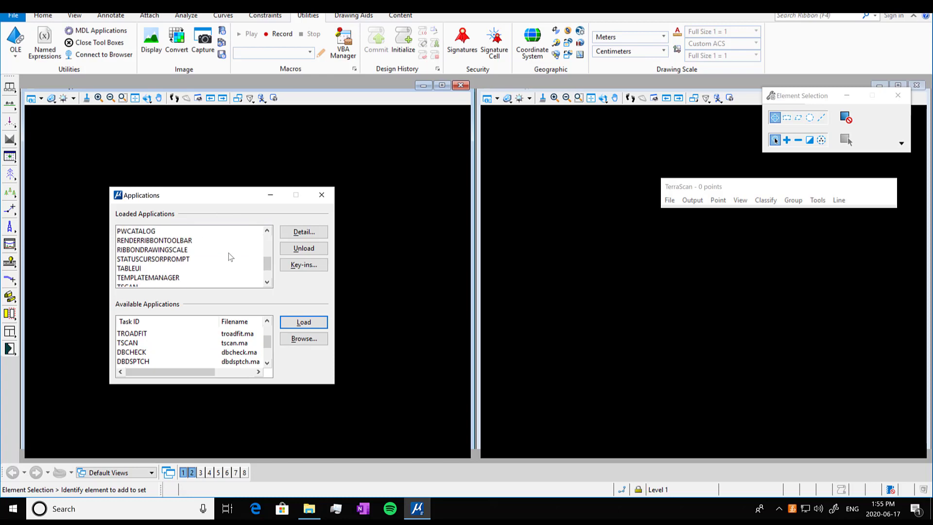
click(179, 259)
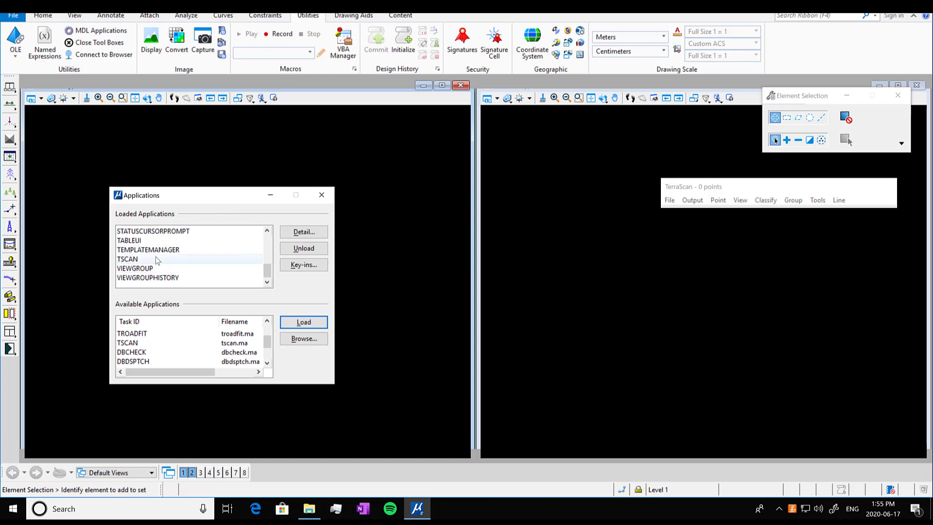
mouse_move(137, 264)
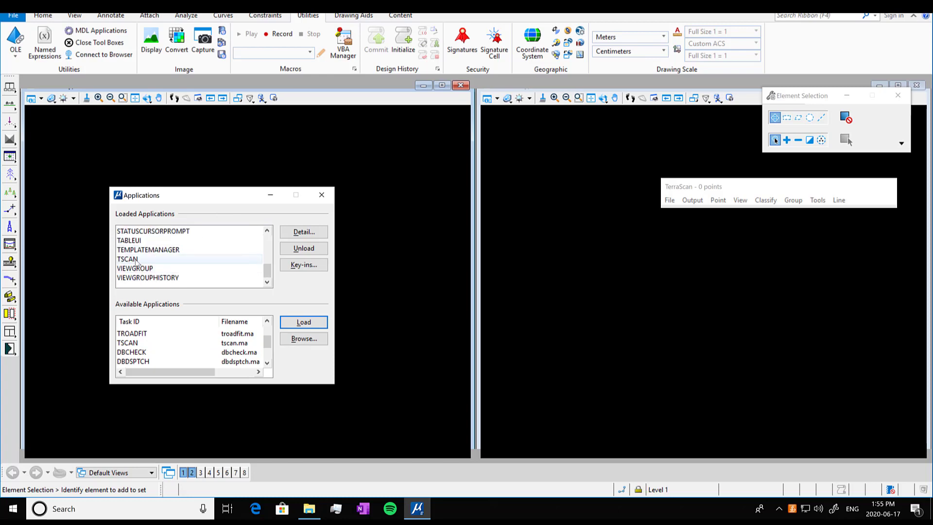
click(127, 343)
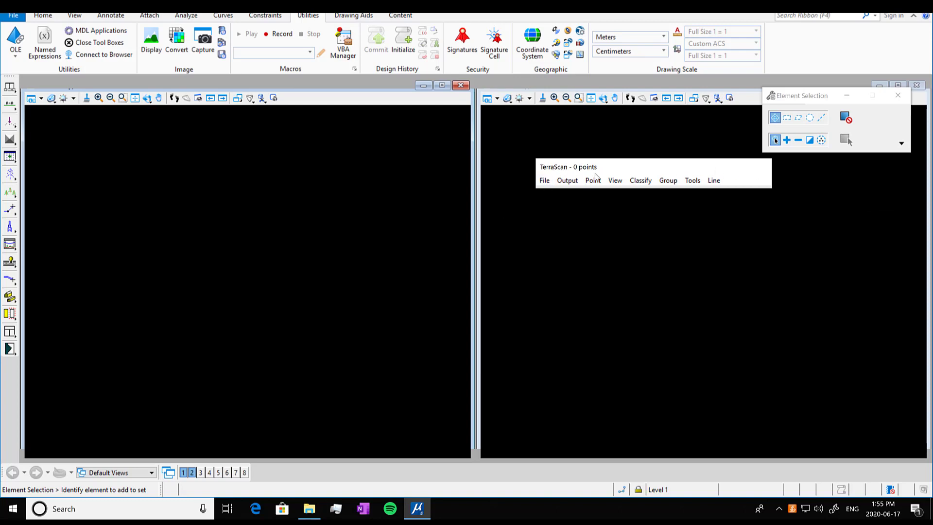
mouse_move(713, 174)
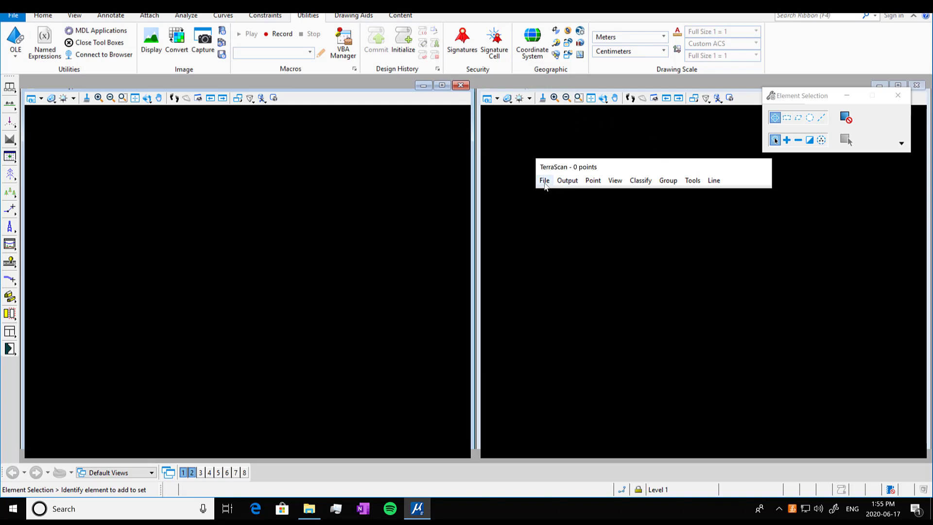
Choose URSA_Clip_Practice.laz from 001_RawData_Clip as TerraScan's point file to read
click(544, 180)
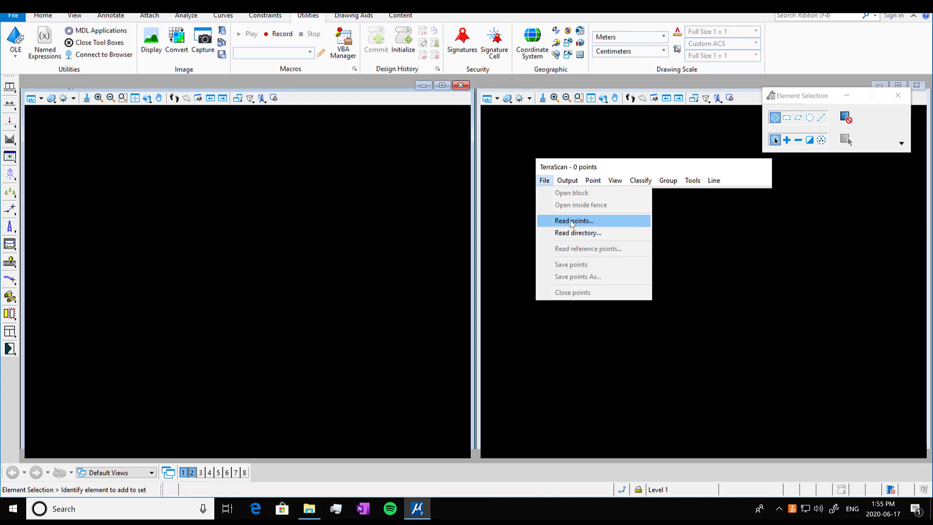
click(573, 220)
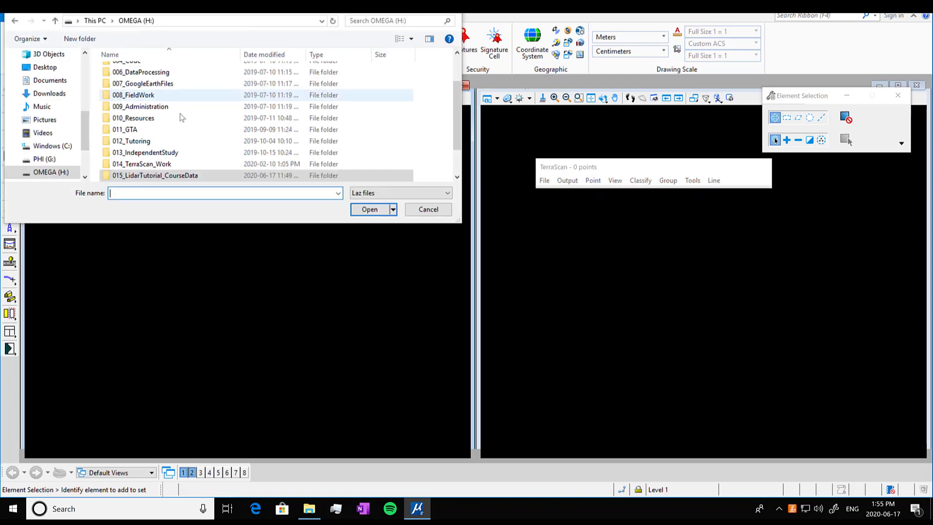
double_click(155, 175)
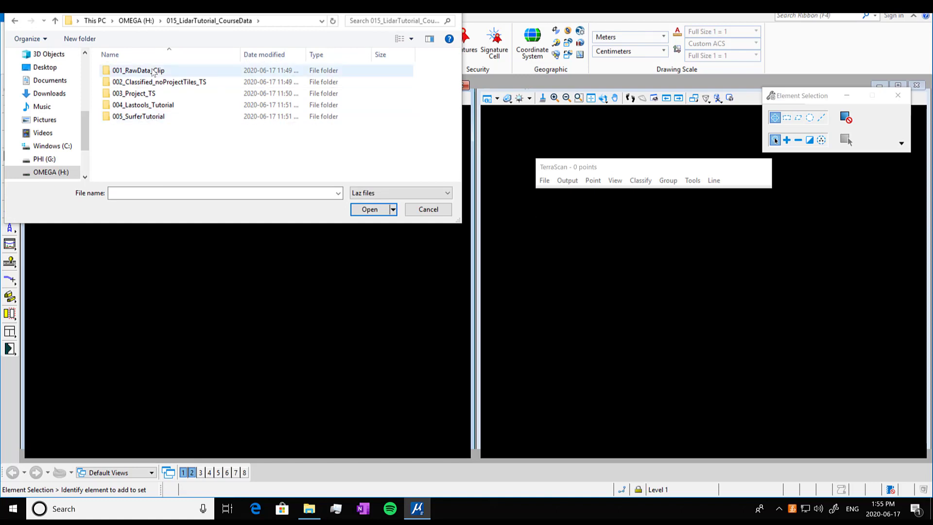
double_click(138, 70)
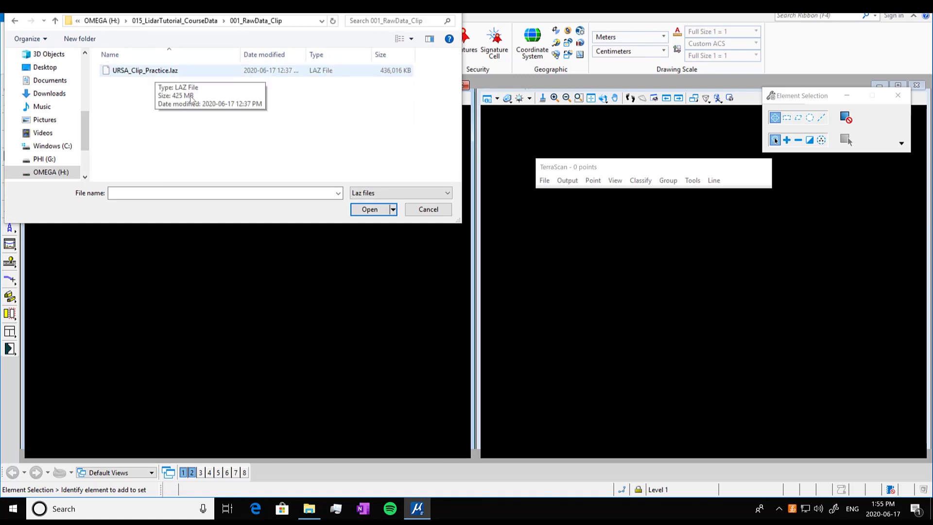
click(144, 70)
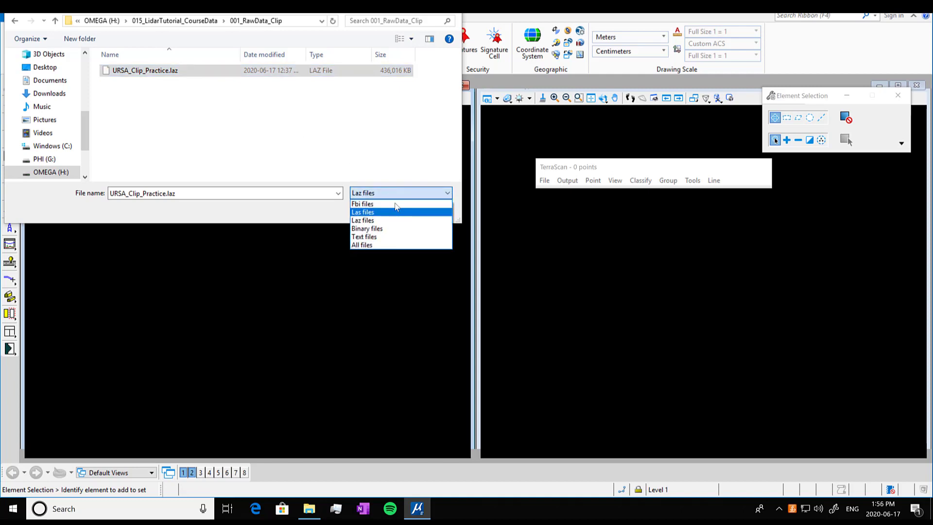
click(362, 244)
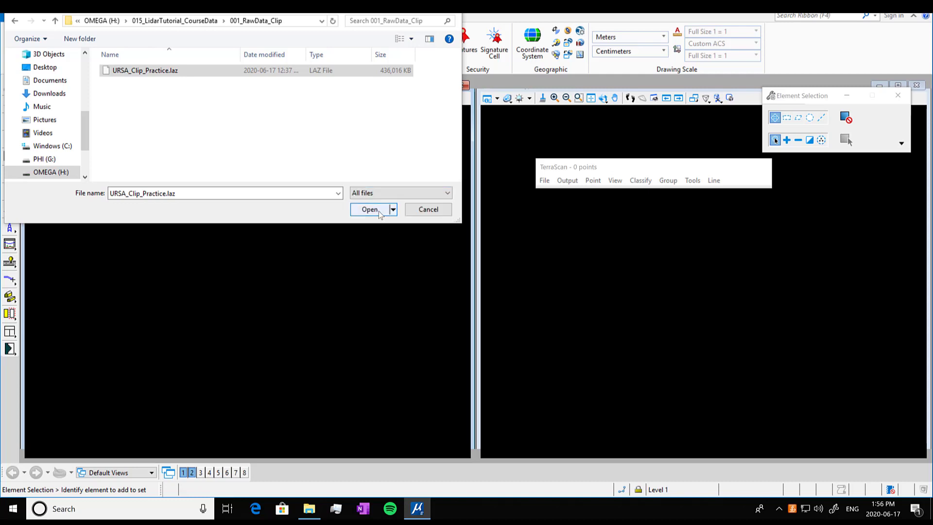
click(369, 209)
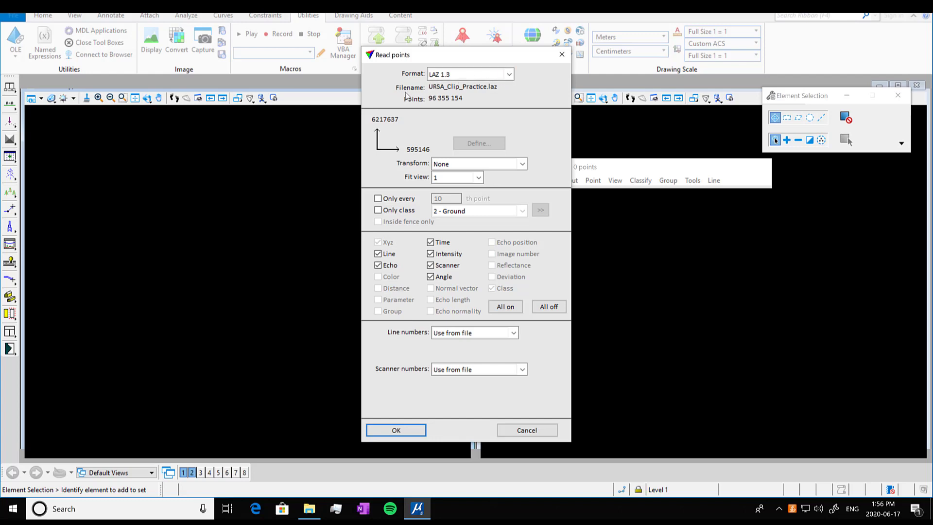
mouse_move(417, 107)
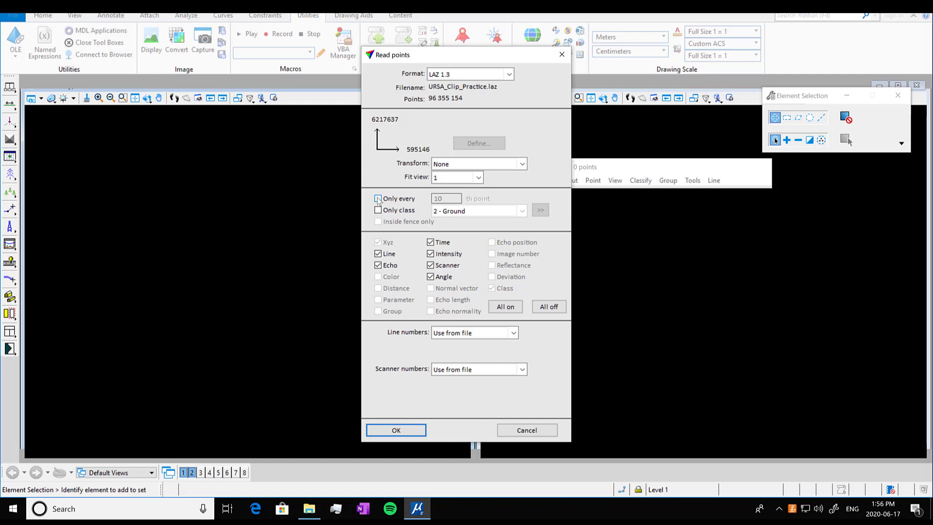
Read all points of URSA_Clip_Practice.laz, leaving every-10th-point thinning off
click(378, 198)
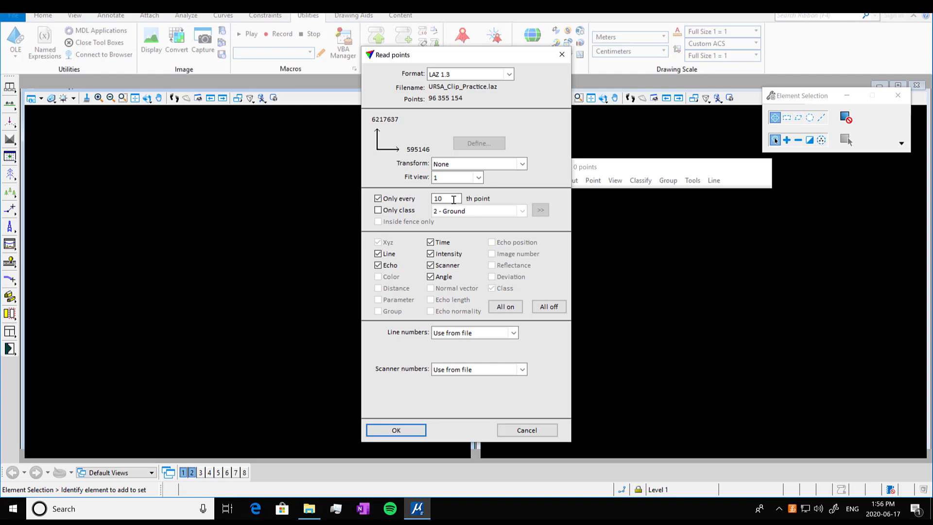
mouse_move(464, 207)
text(0)
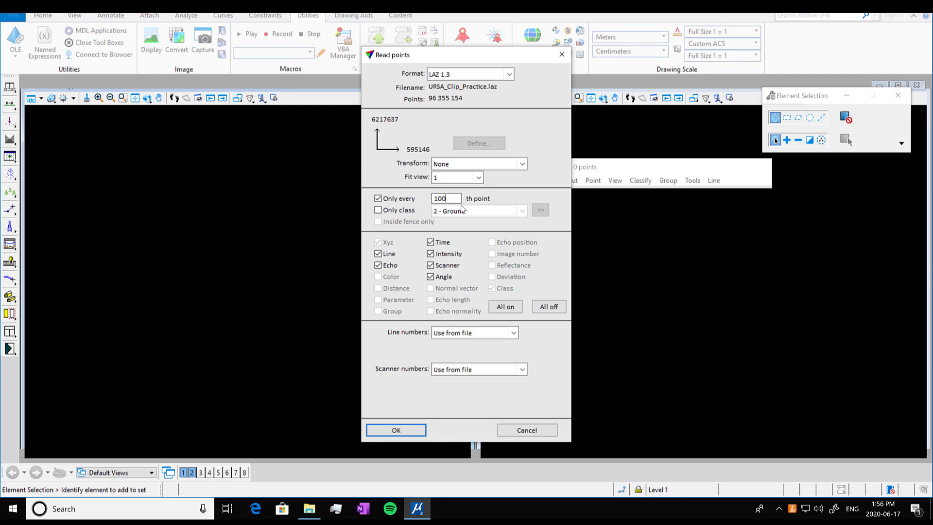
text(10)
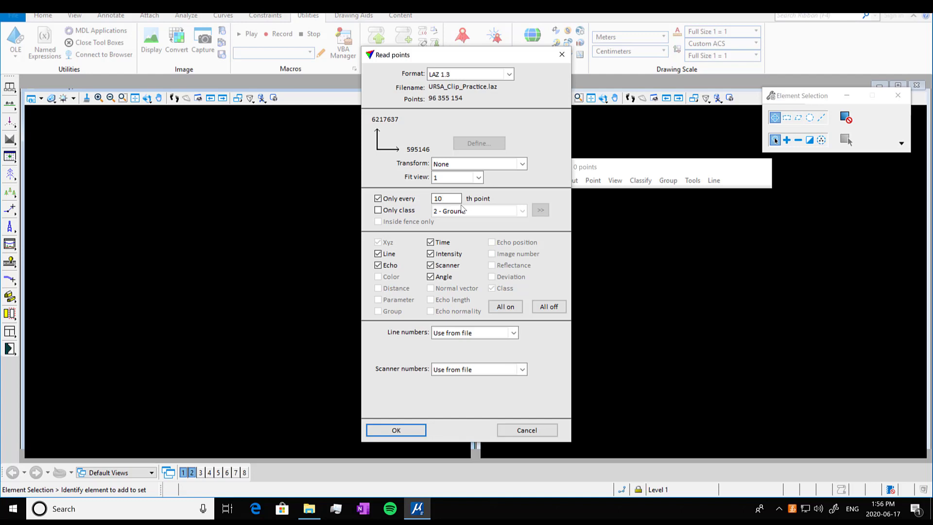
click(445, 198)
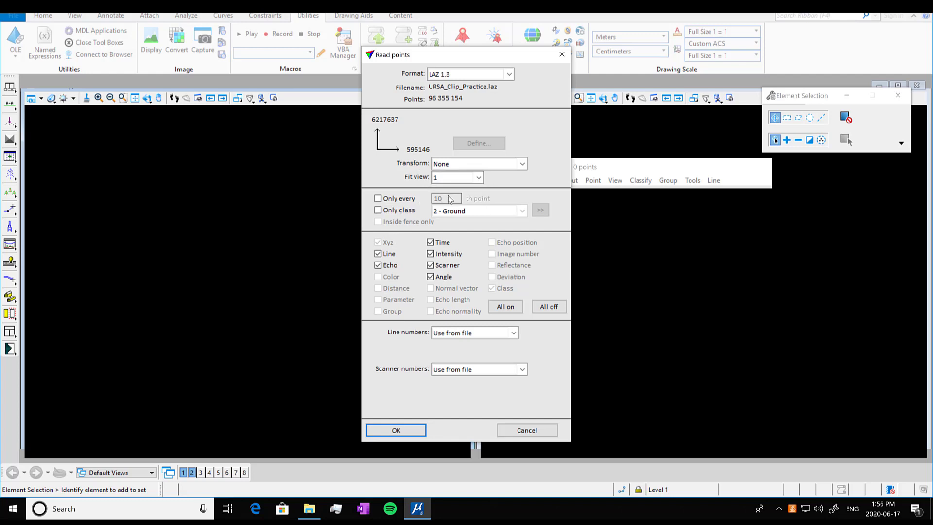
mouse_move(448, 136)
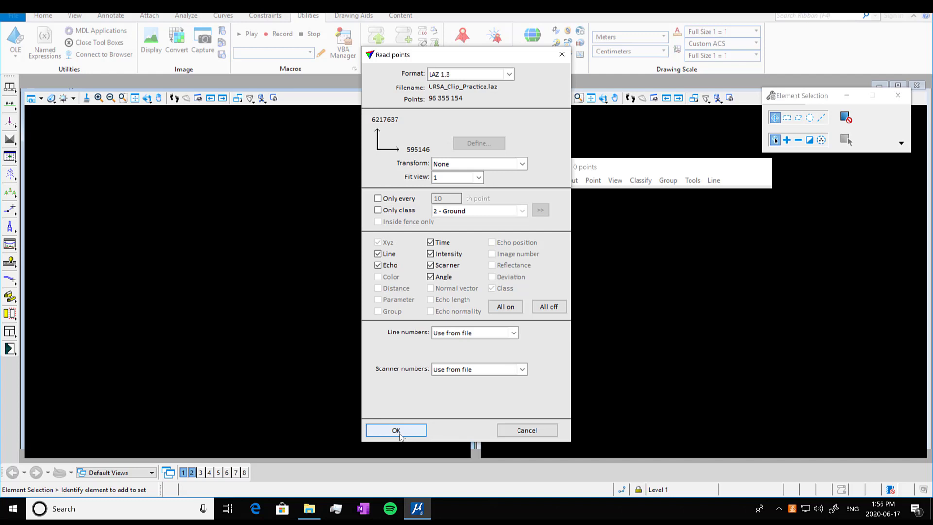
click(395, 430)
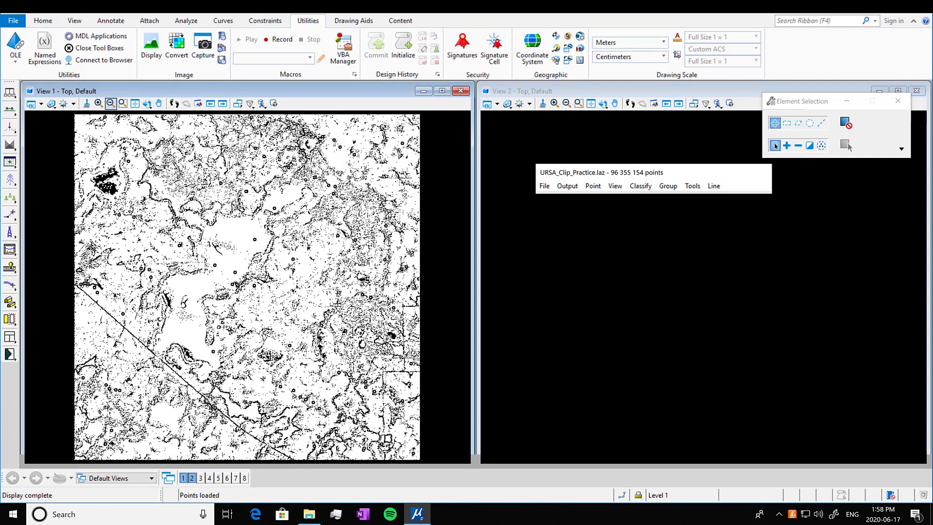
mouse_move(39, 135)
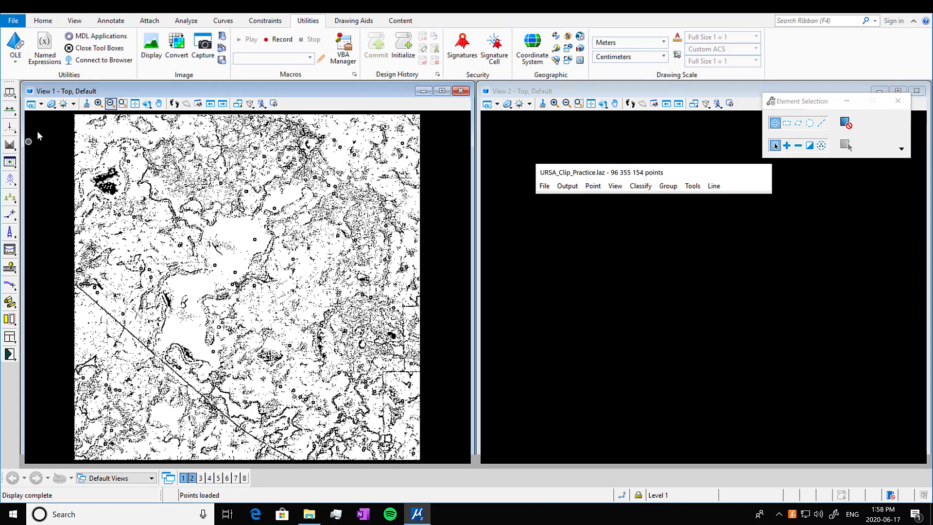
mouse_move(49, 132)
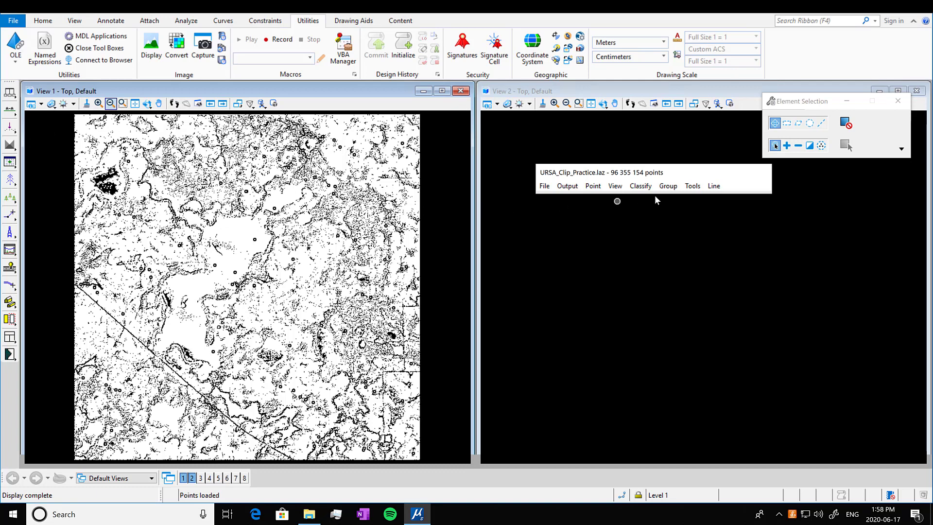
click(692, 186)
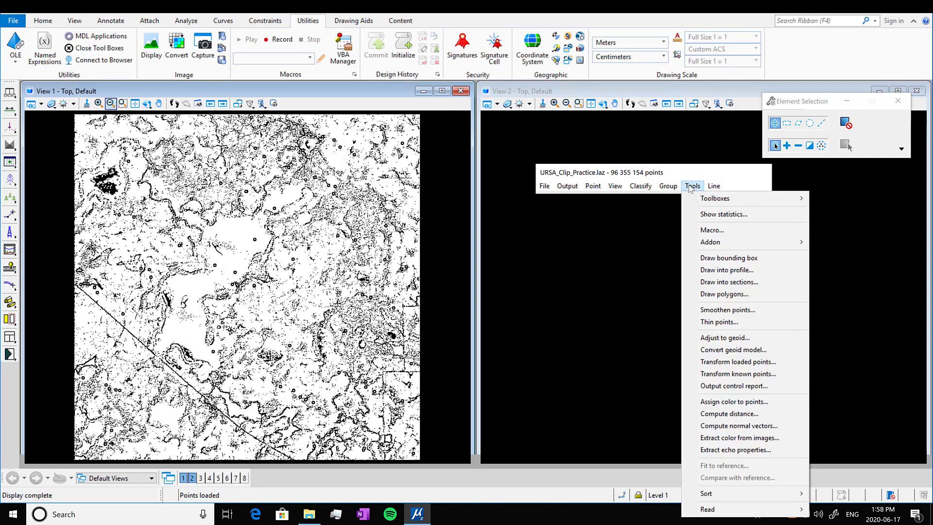
mouse_move(723, 214)
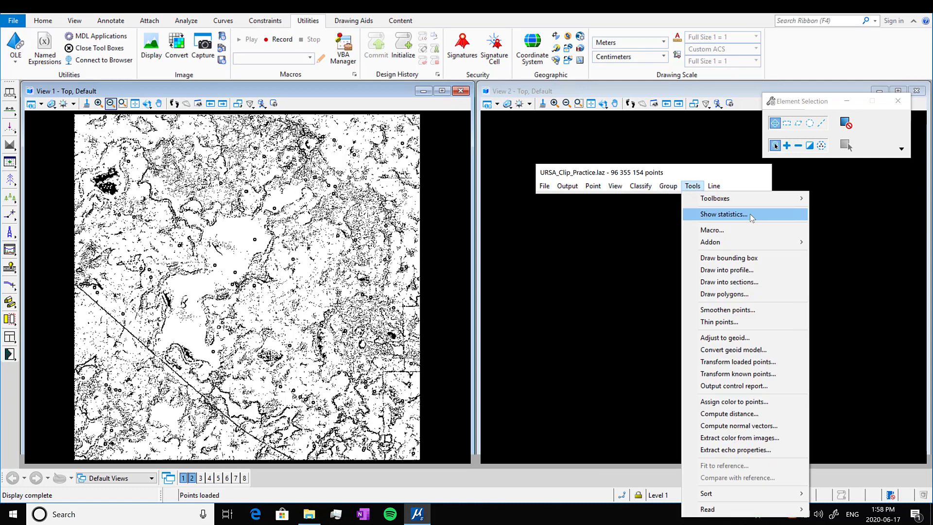
click(724, 214)
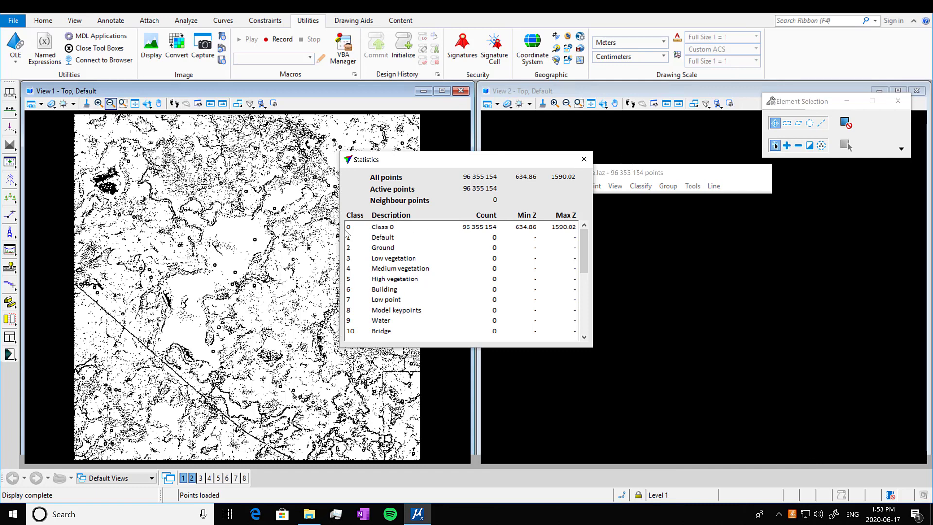
mouse_move(570, 233)
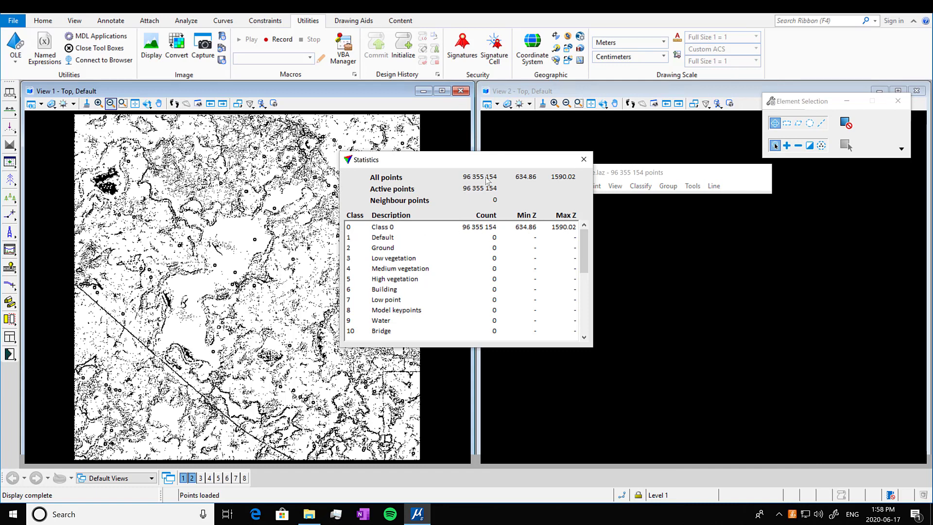
mouse_move(568, 185)
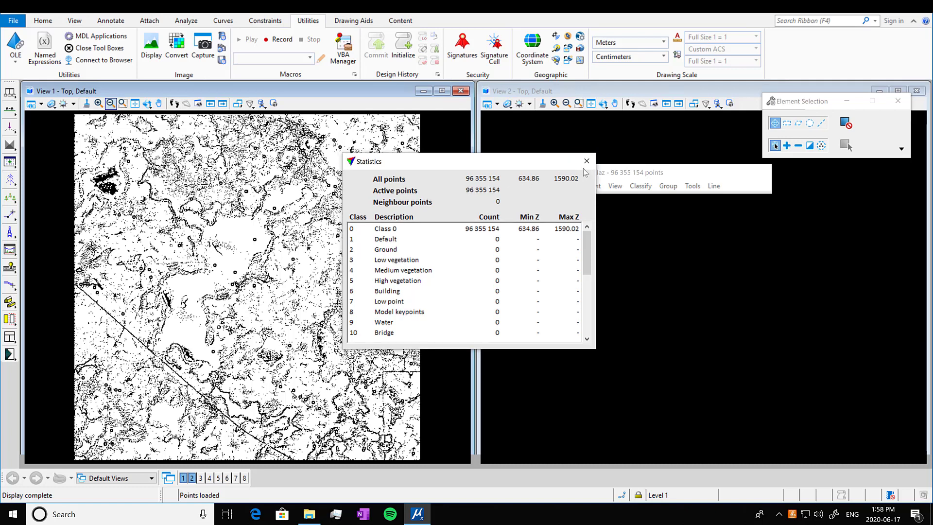
click(587, 161)
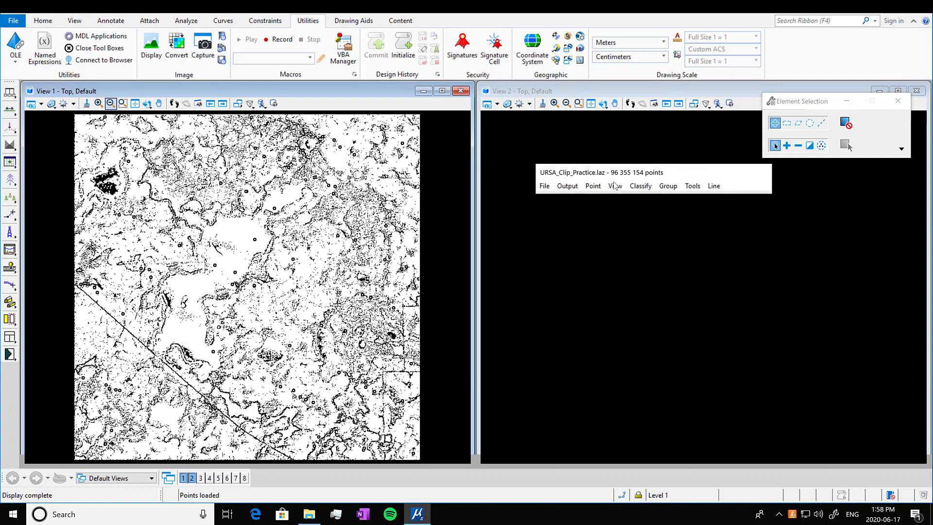
Colour the top view's points by echo in Display mode, then close the dialog
click(615, 186)
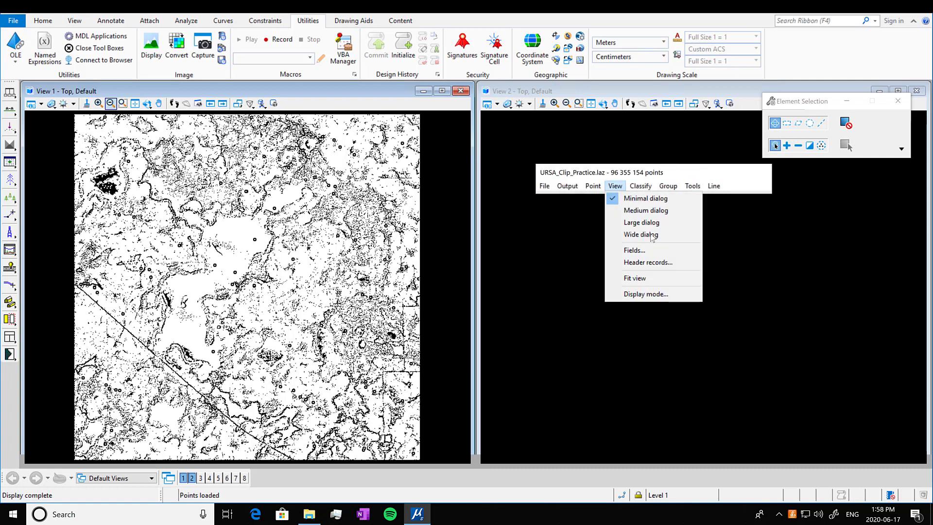
click(645, 293)
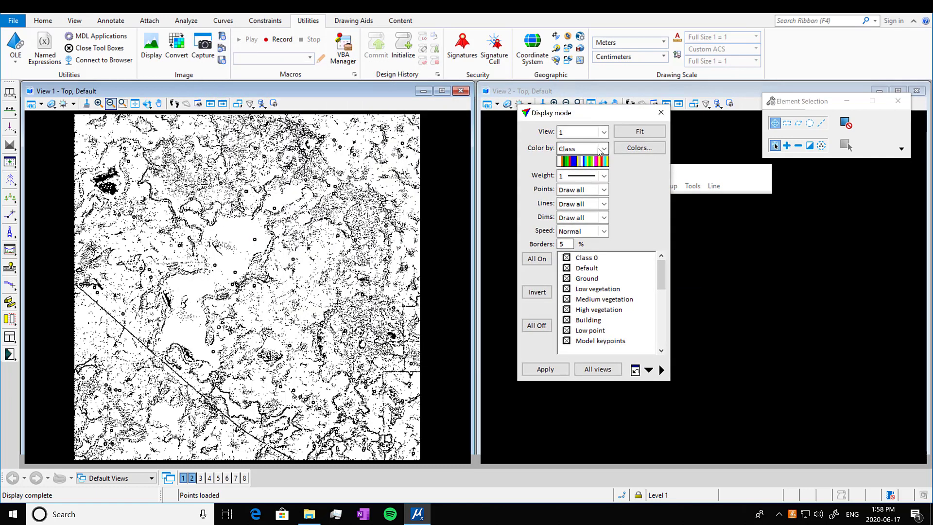
click(603, 148)
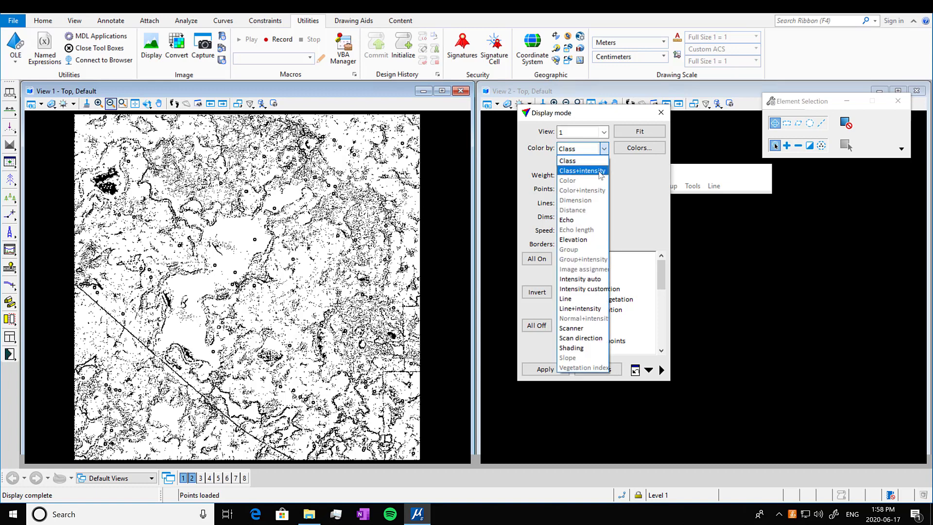
mouse_move(566, 220)
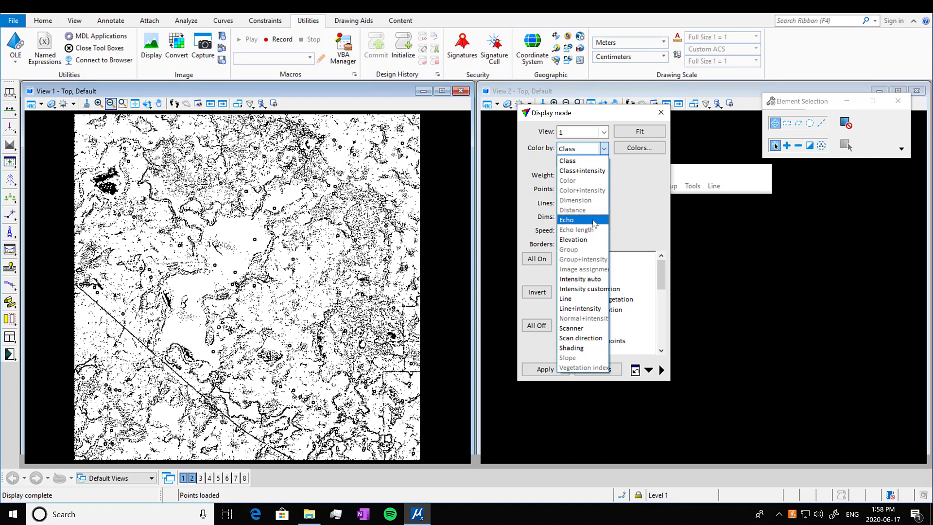
click(567, 219)
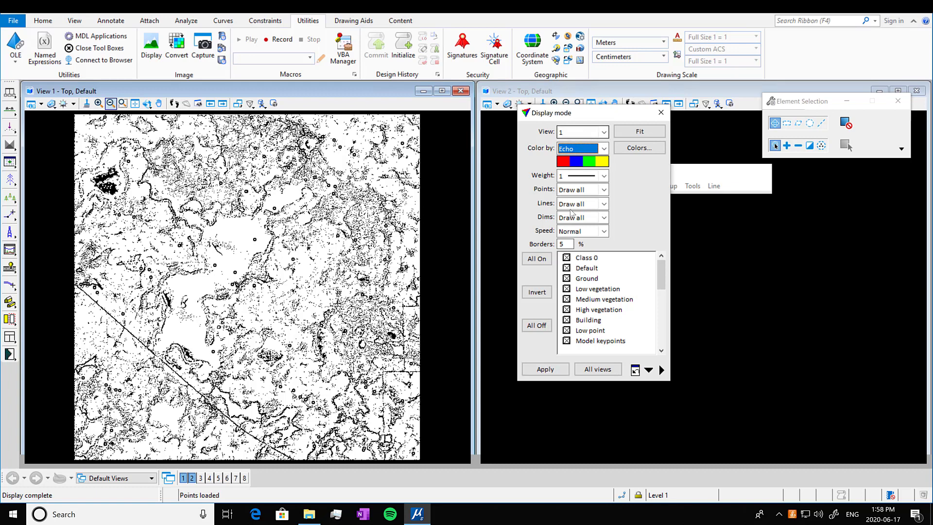
click(544, 369)
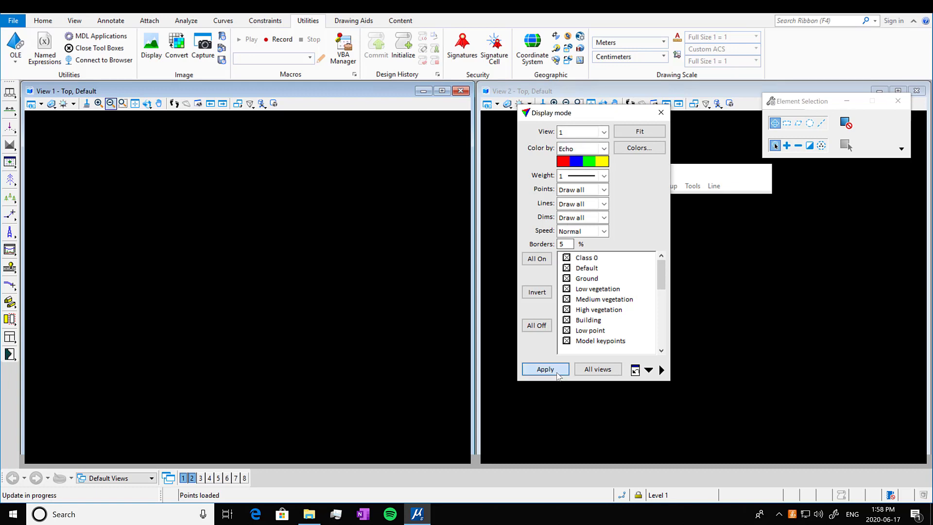
click(544, 369)
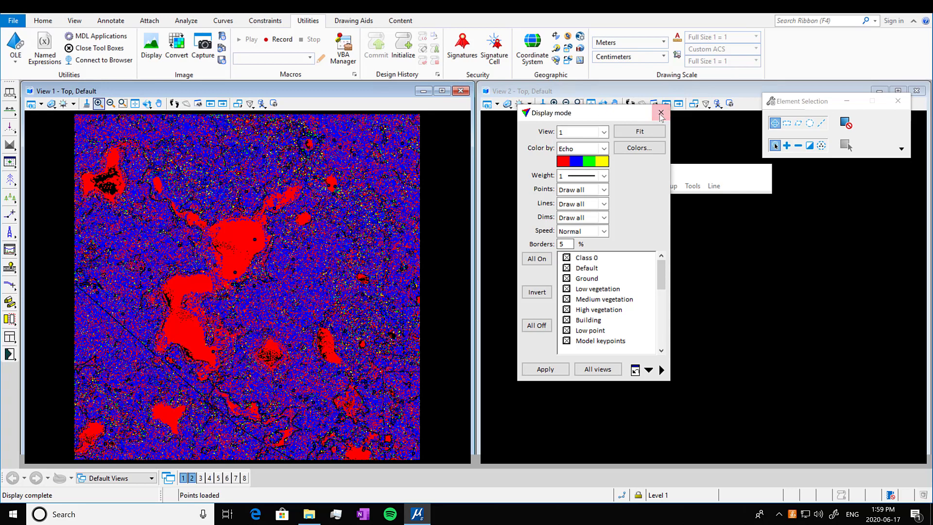
click(660, 113)
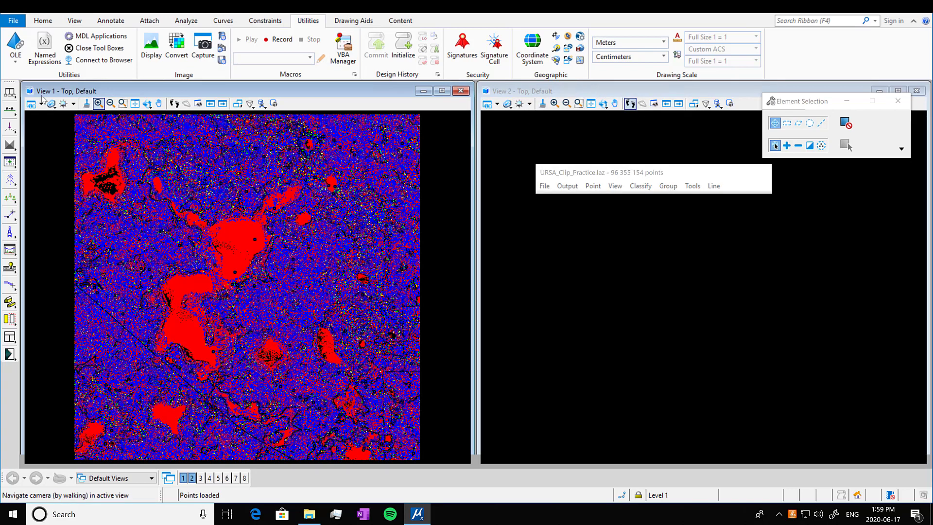
mouse_move(10, 109)
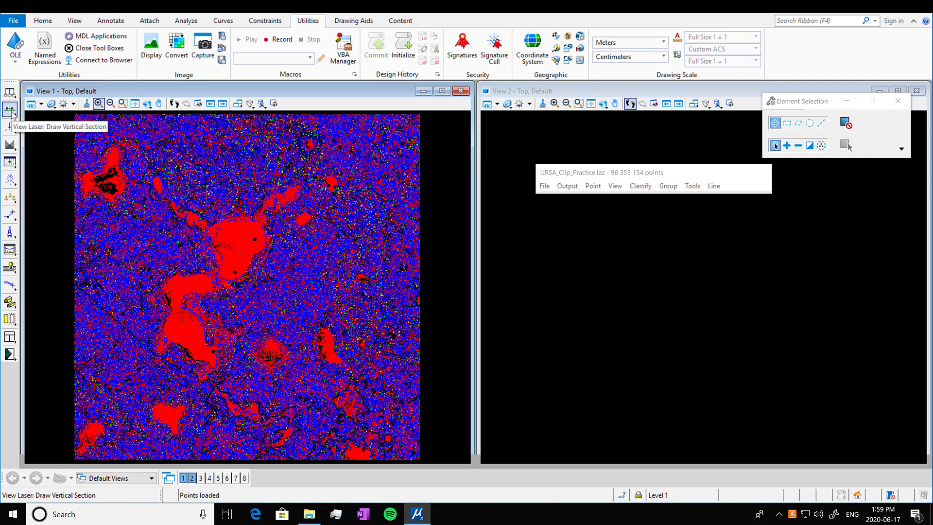
Activate the Draw Vertical Section tool
click(10, 110)
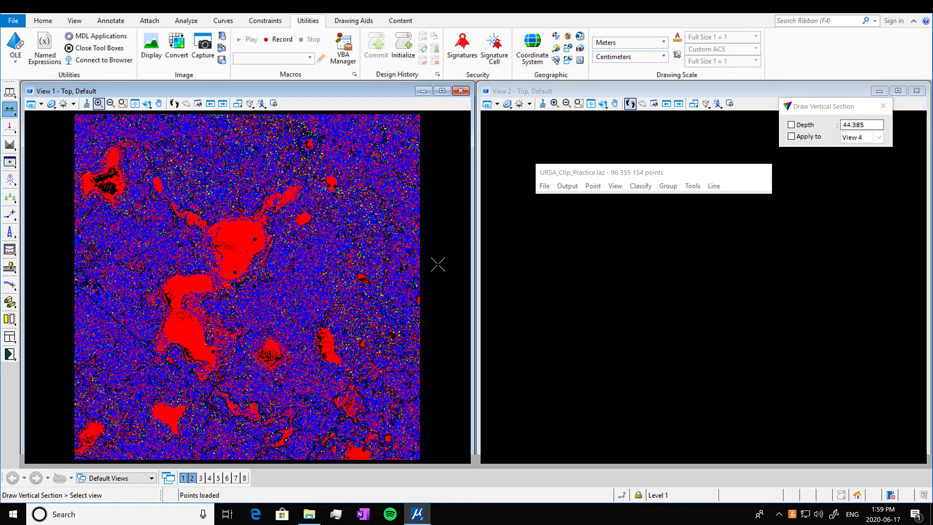
mouse_move(544, 274)
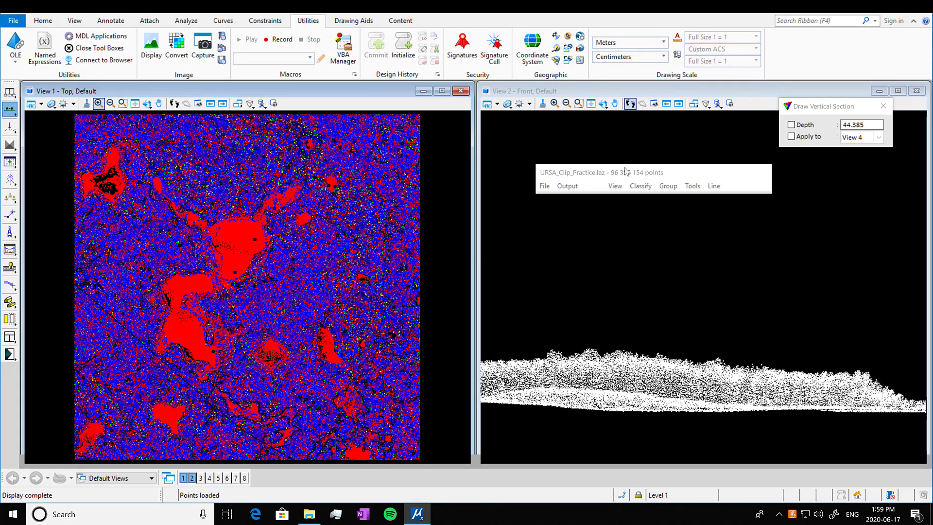
Set View 2's display mode colouring to echo and apply it
click(615, 186)
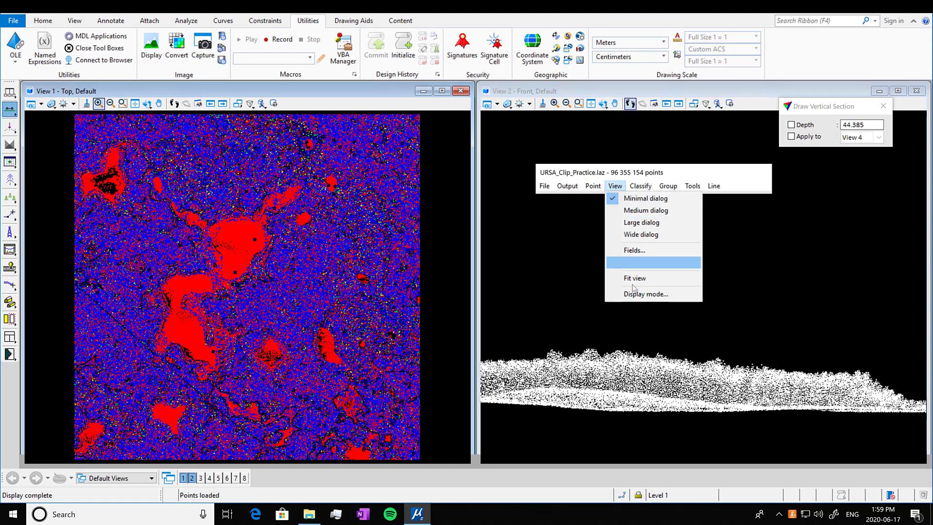
click(646, 294)
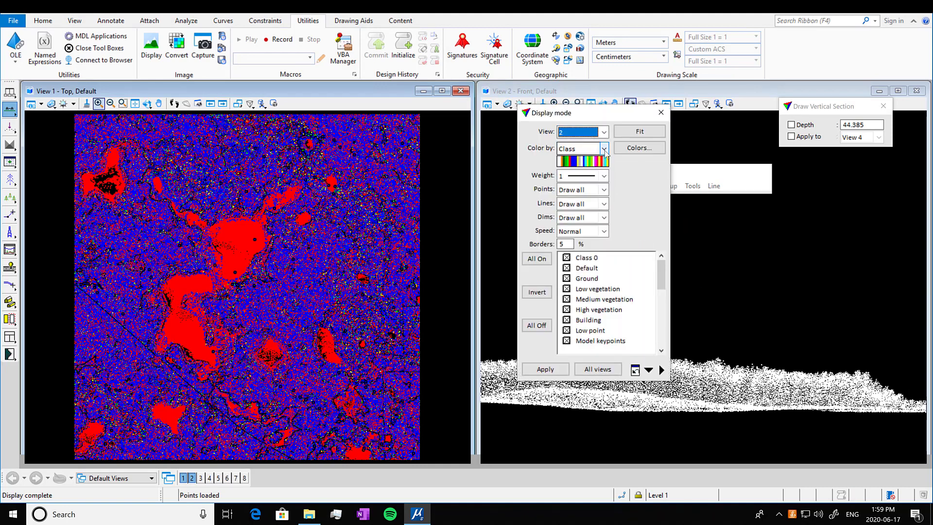
click(604, 149)
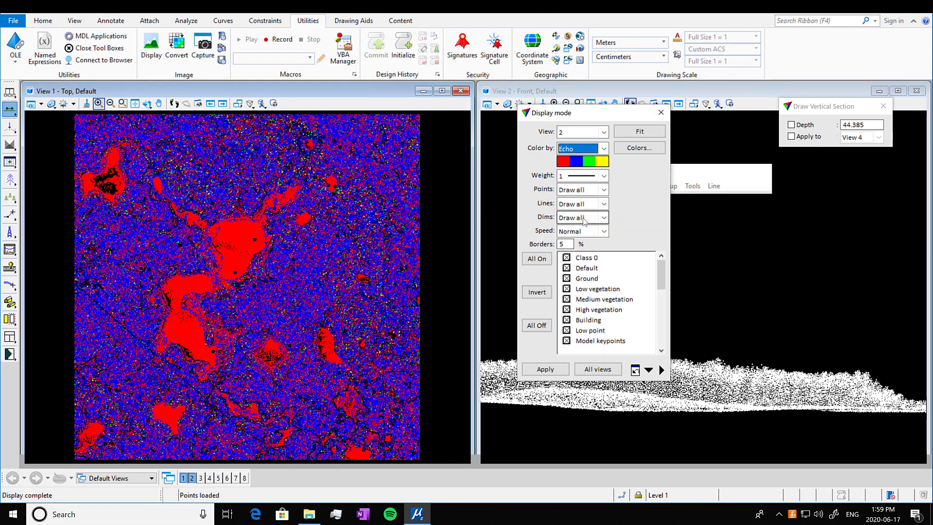
click(544, 369)
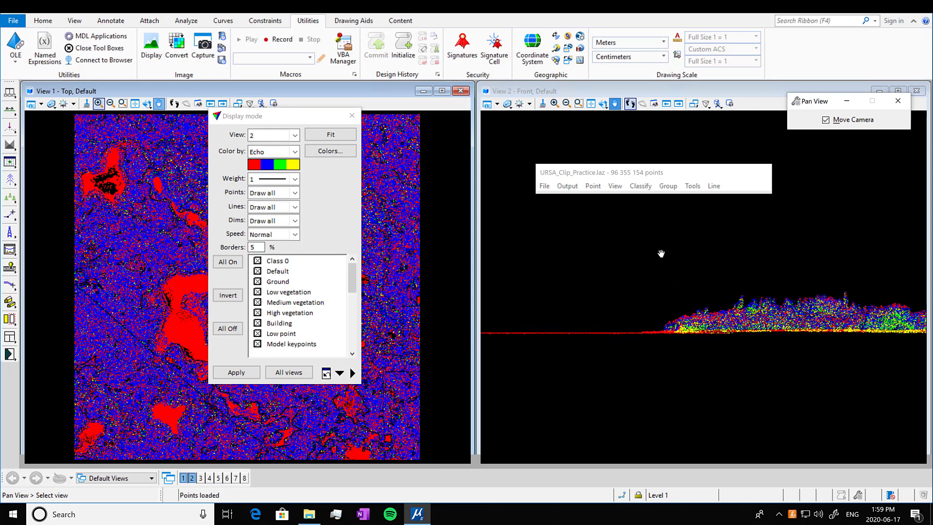
Rotate the View 2 section view to a new angle around a picked pivot point
click(602, 104)
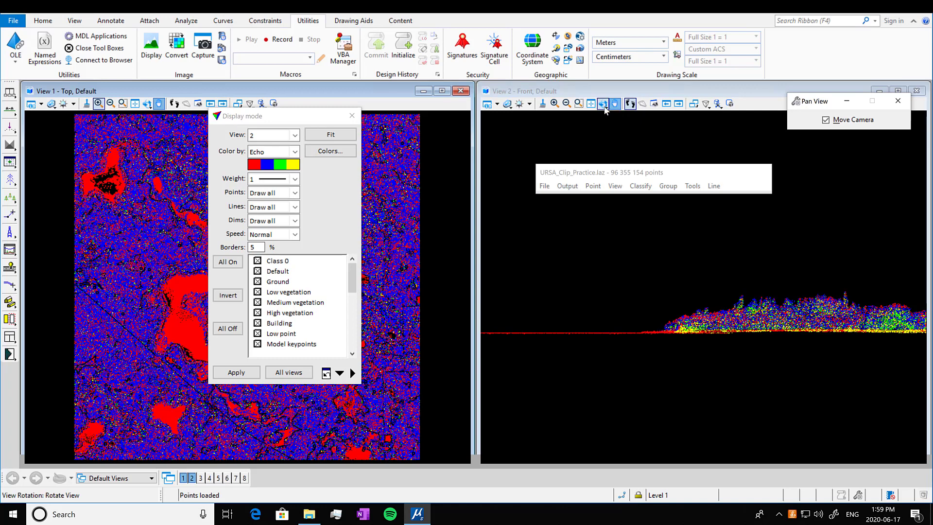
click(603, 103)
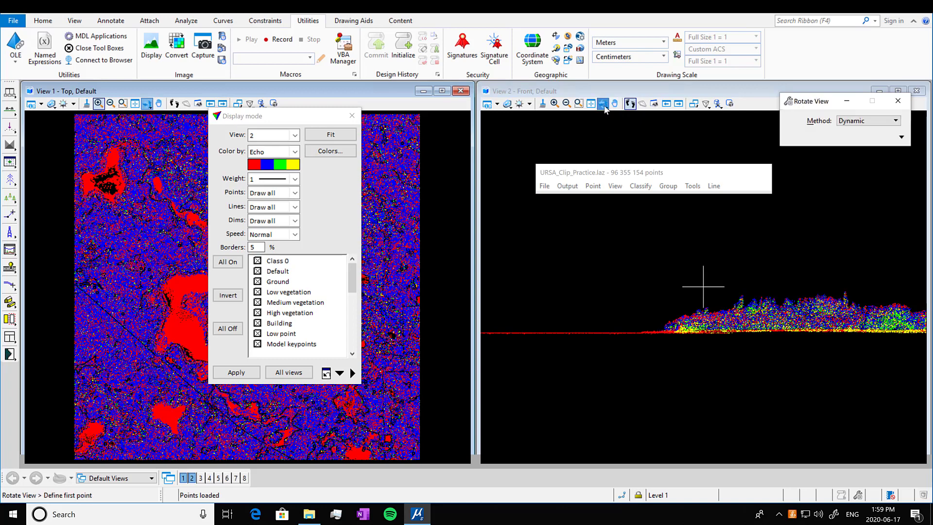
click(603, 104)
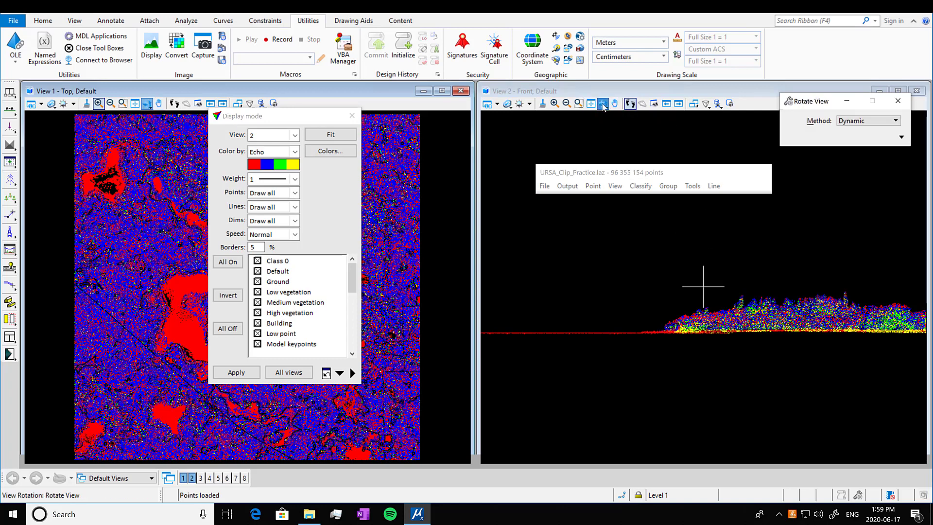
click(602, 103)
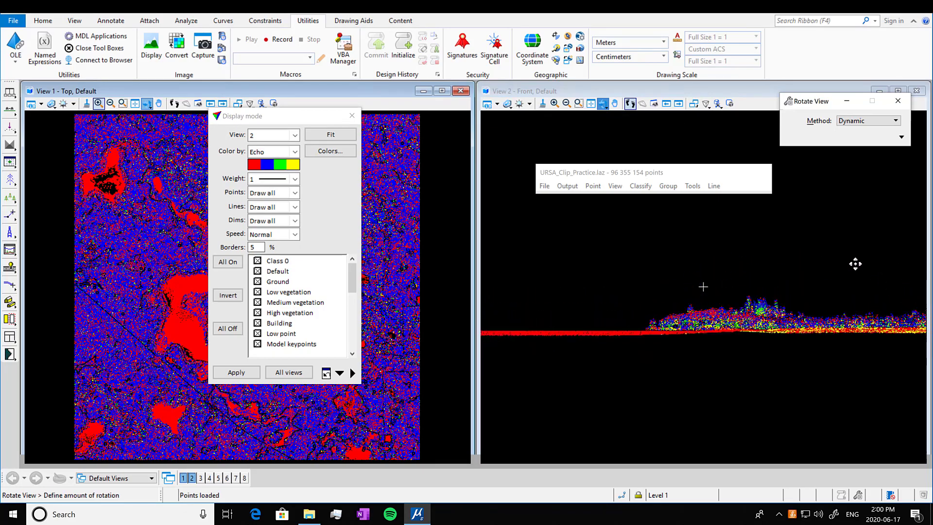
drag(856, 263, 796, 207)
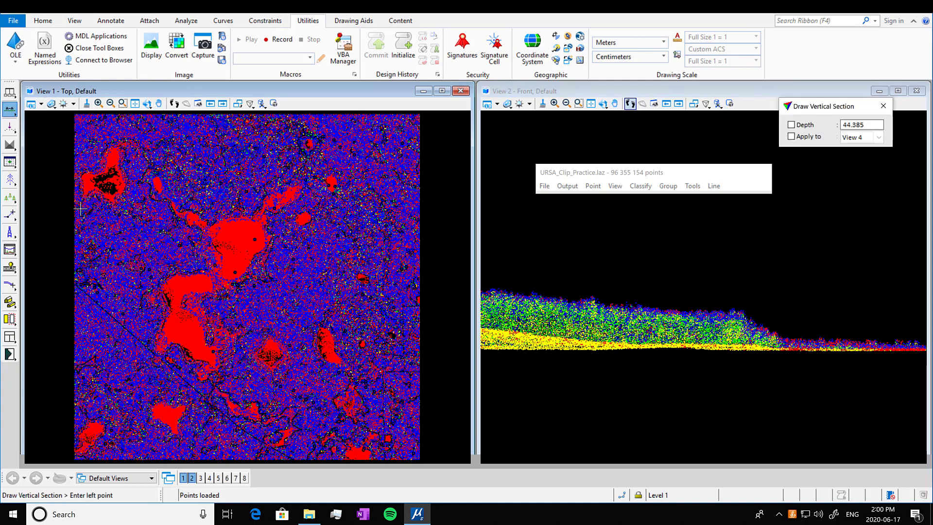
Draw a new section line across the upper-left of the cloud in the top view
click(80, 209)
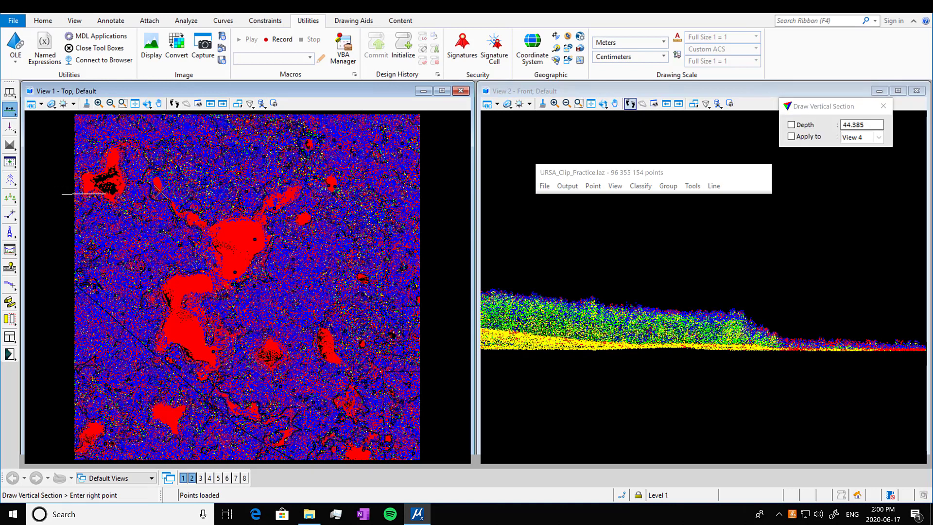
click(434, 192)
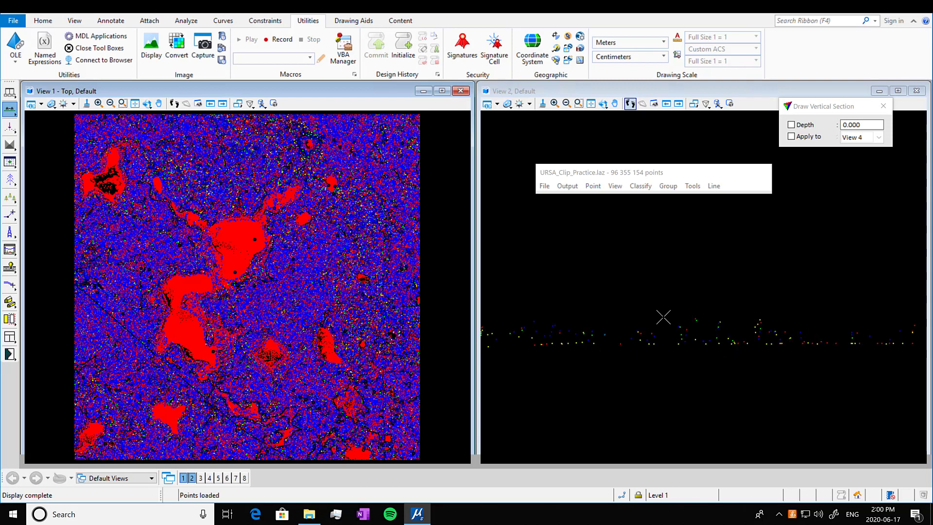
mouse_move(259, 233)
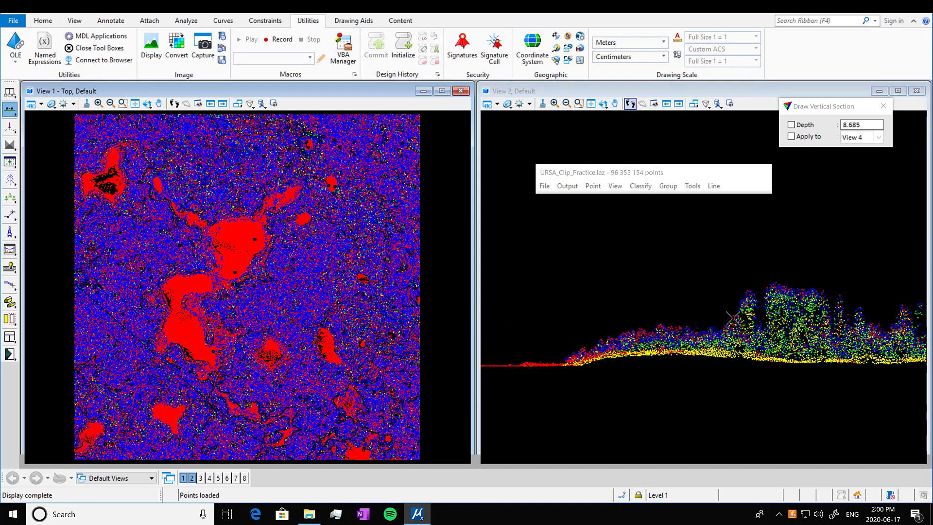
Open TerraScan's Display mode and apply point weight 3 to the section view
click(615, 186)
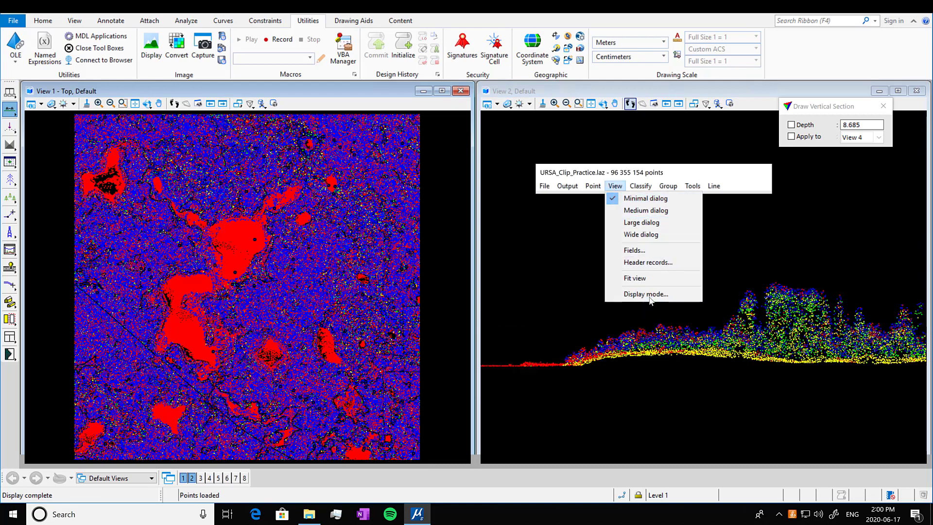
click(646, 294)
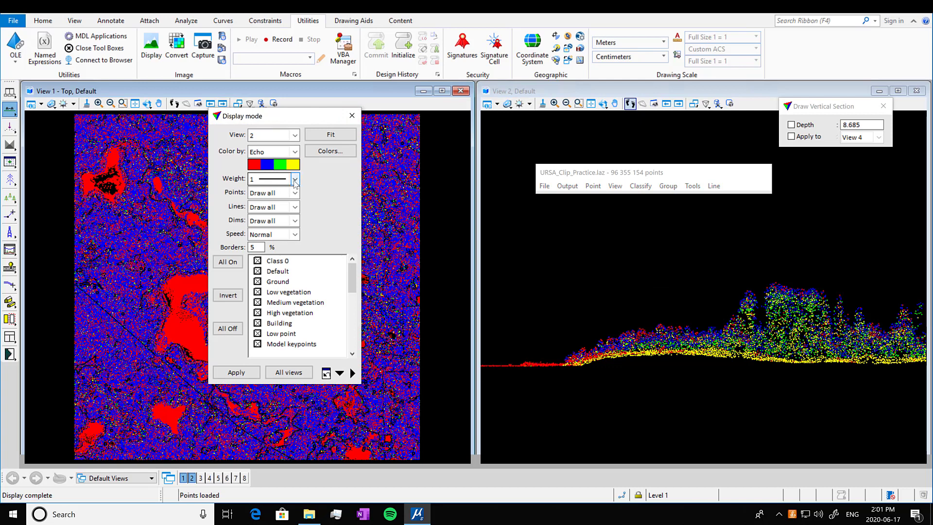
click(294, 179)
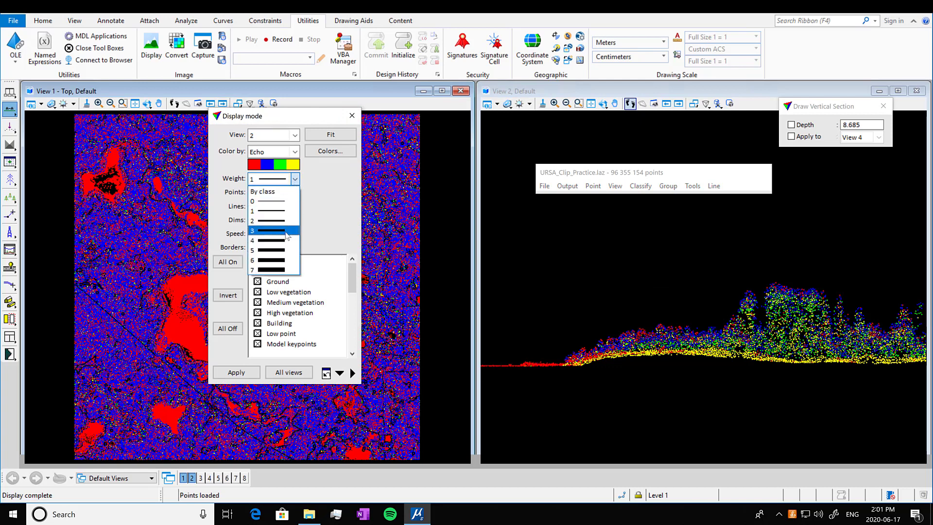
click(271, 231)
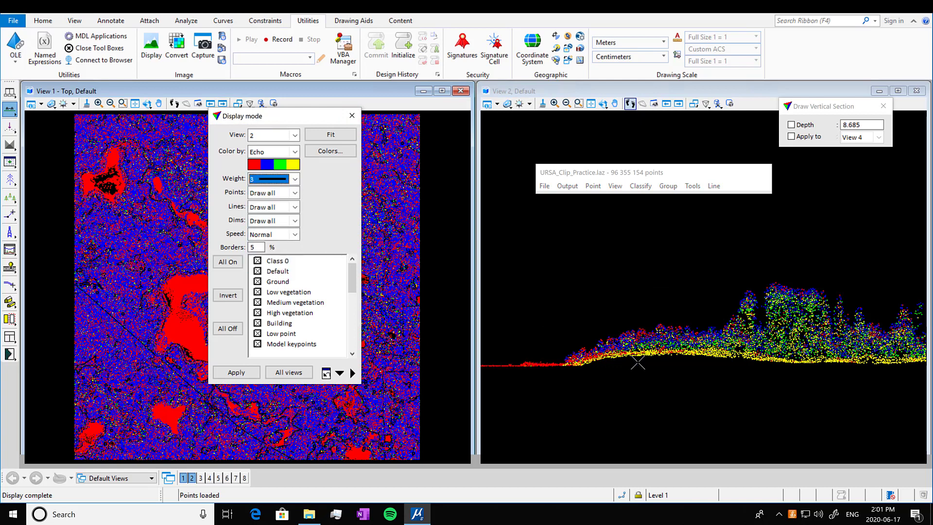
click(236, 371)
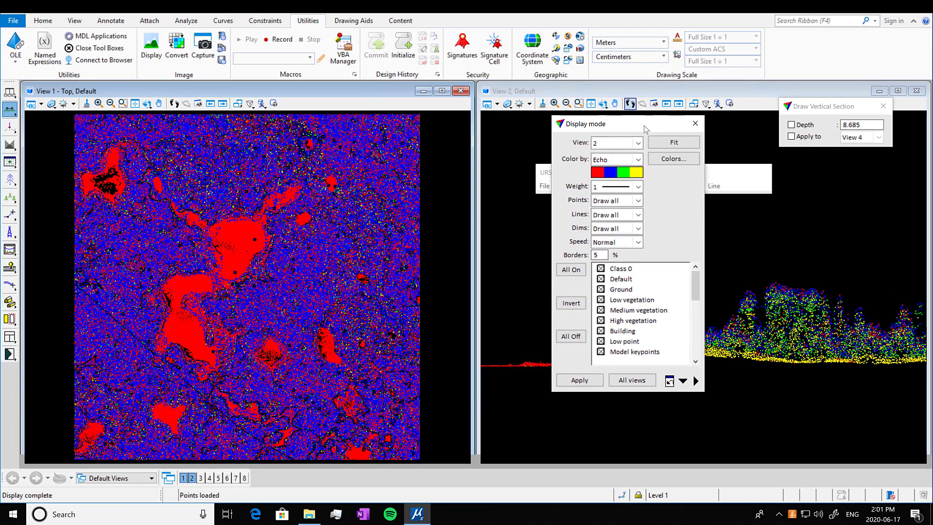
Colour View 1 by class plus intensity, then retarget the display settings to View 2
click(637, 143)
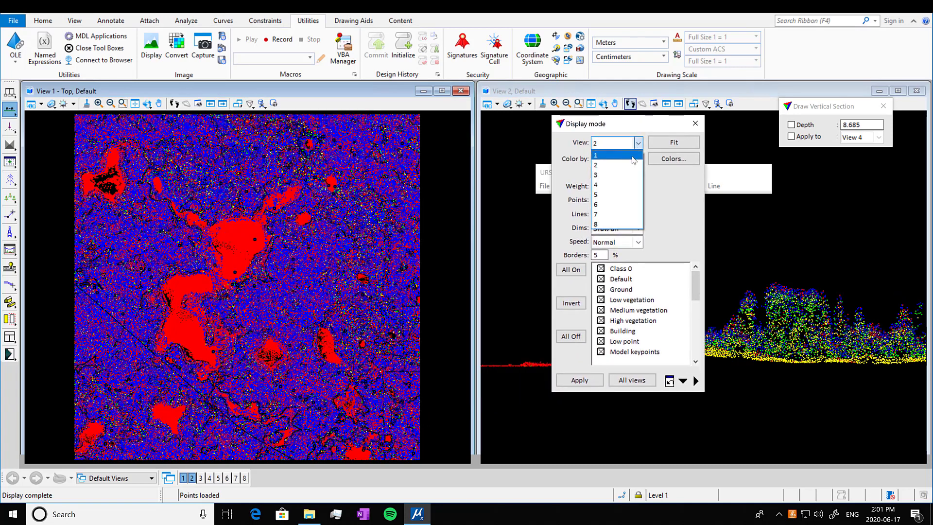
click(595, 155)
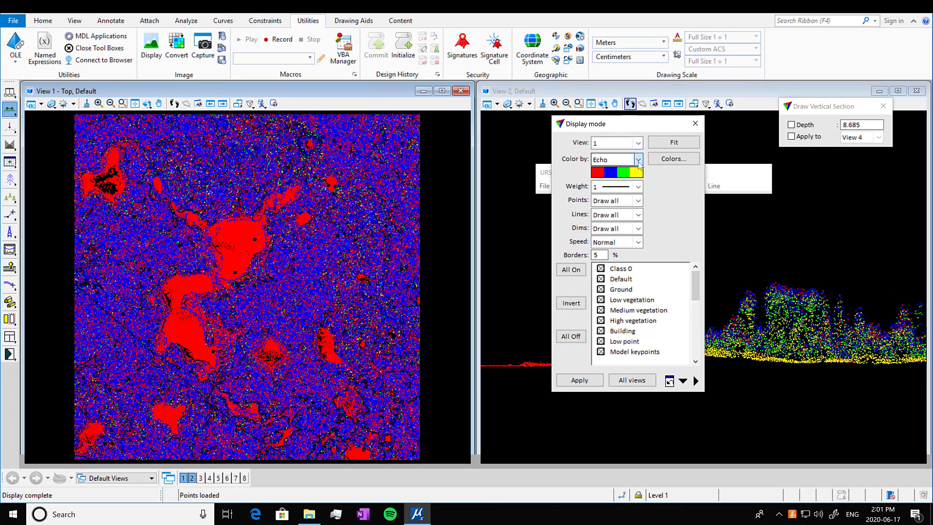
click(637, 159)
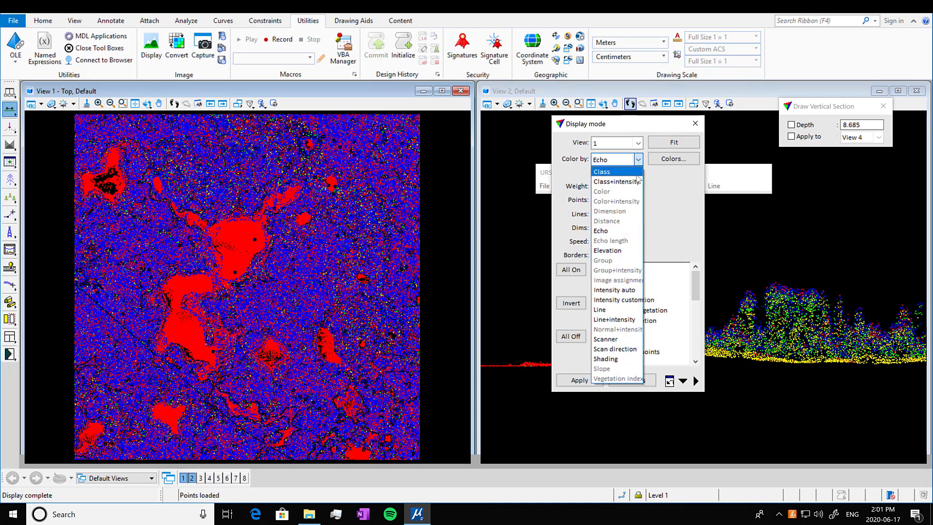
click(617, 181)
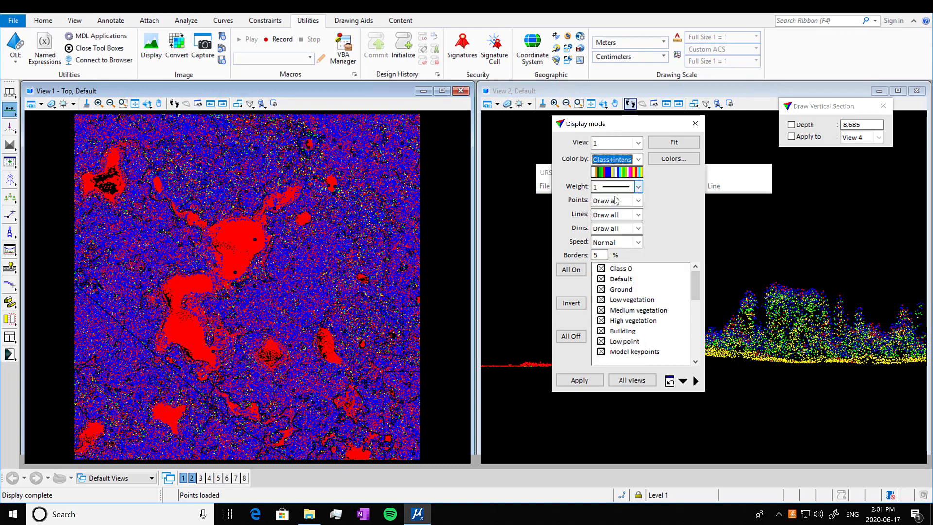
click(579, 380)
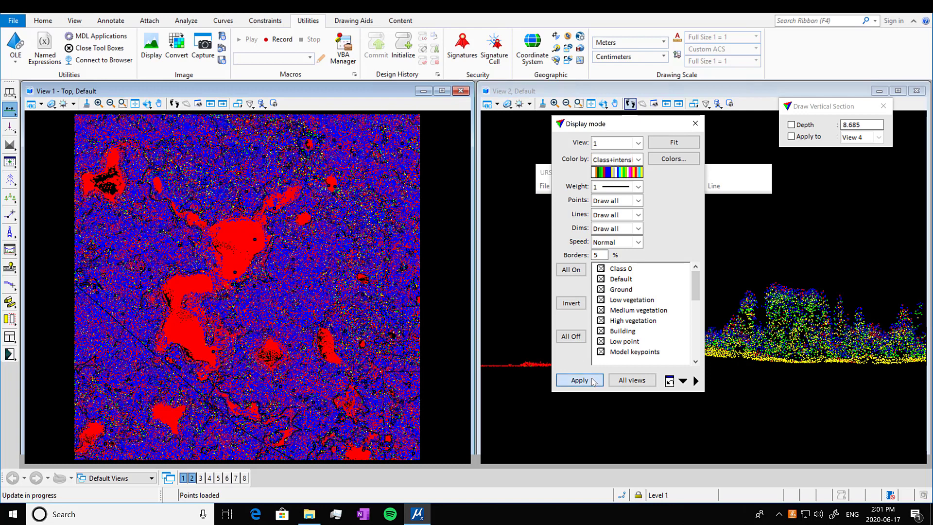
click(579, 380)
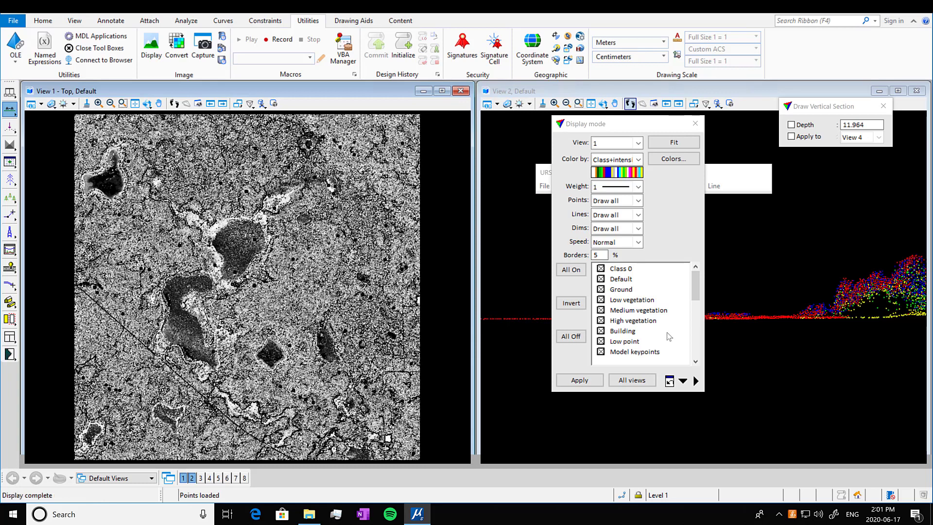
click(637, 142)
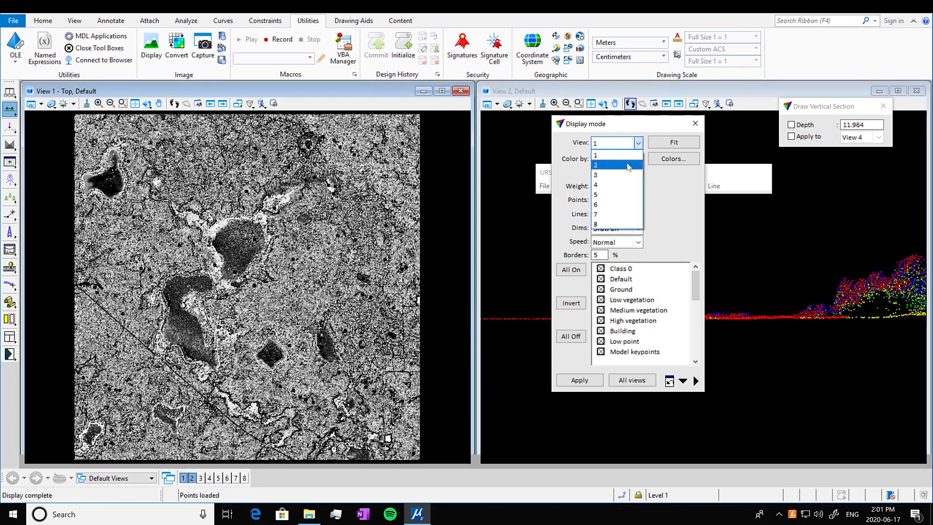
click(595, 164)
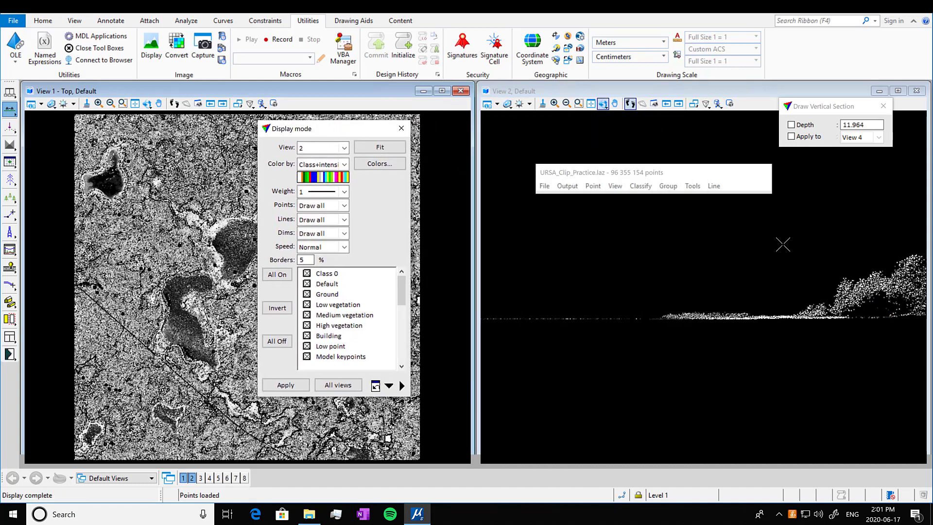
Draw a new thin vertical section and apply point weight 3 to View 2
click(629, 104)
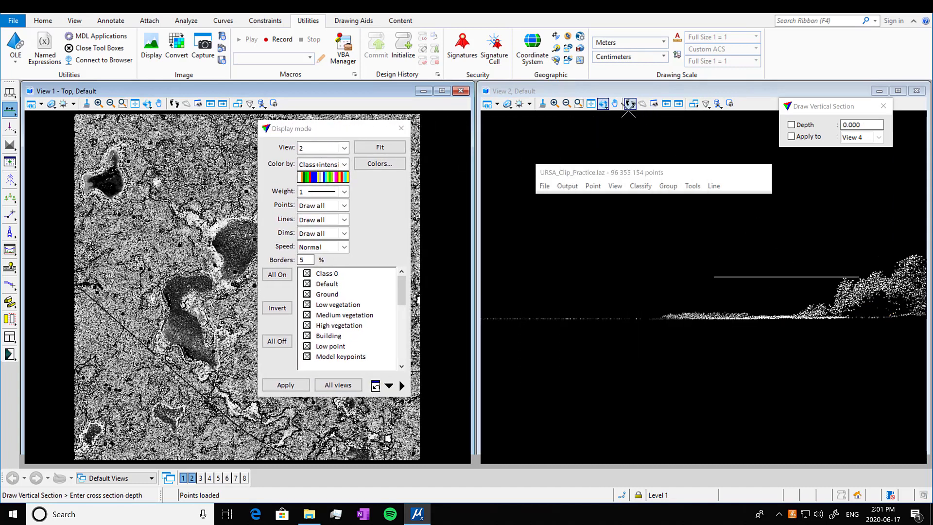
click(615, 103)
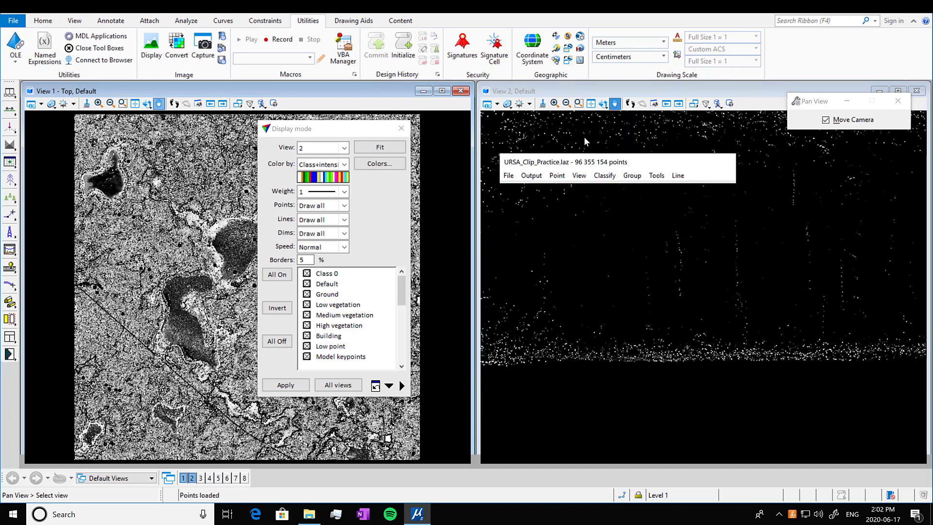
click(344, 191)
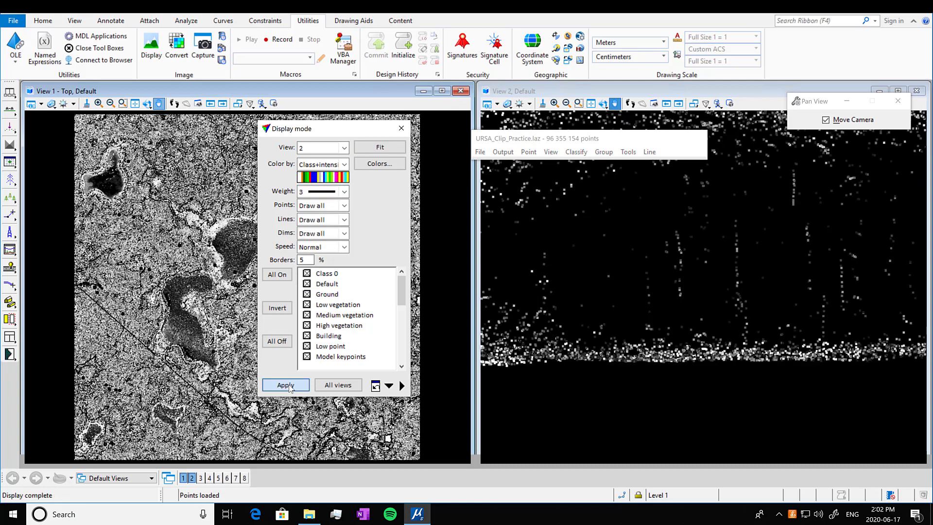
click(286, 385)
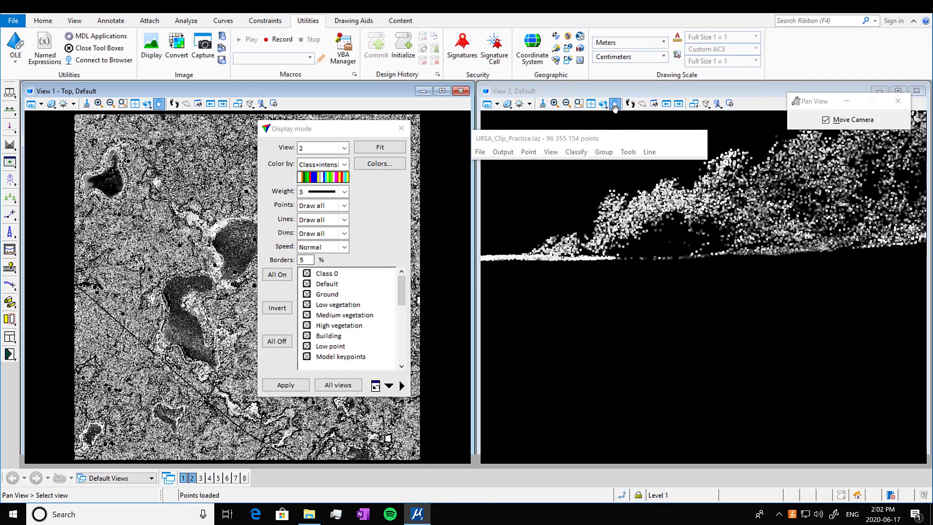
click(615, 103)
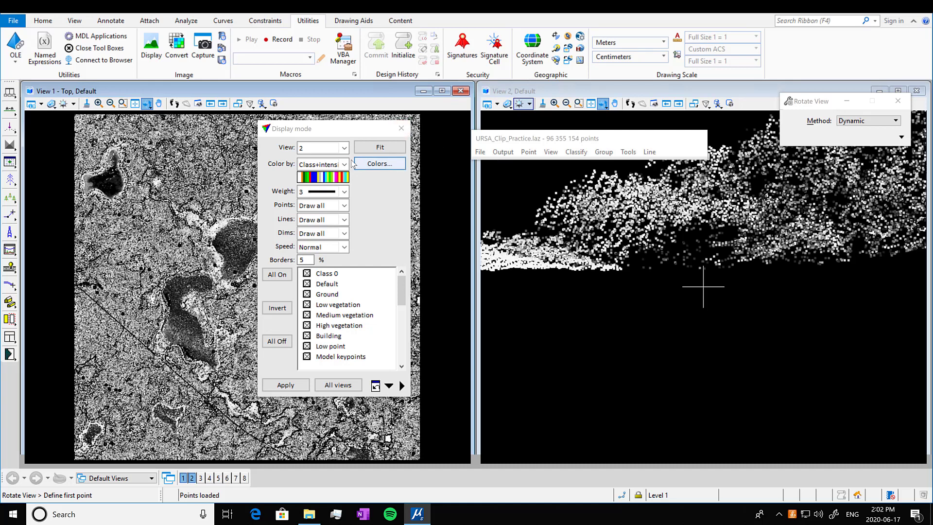
Colour the View 1 top view by elevation, then target View 2 again
click(344, 165)
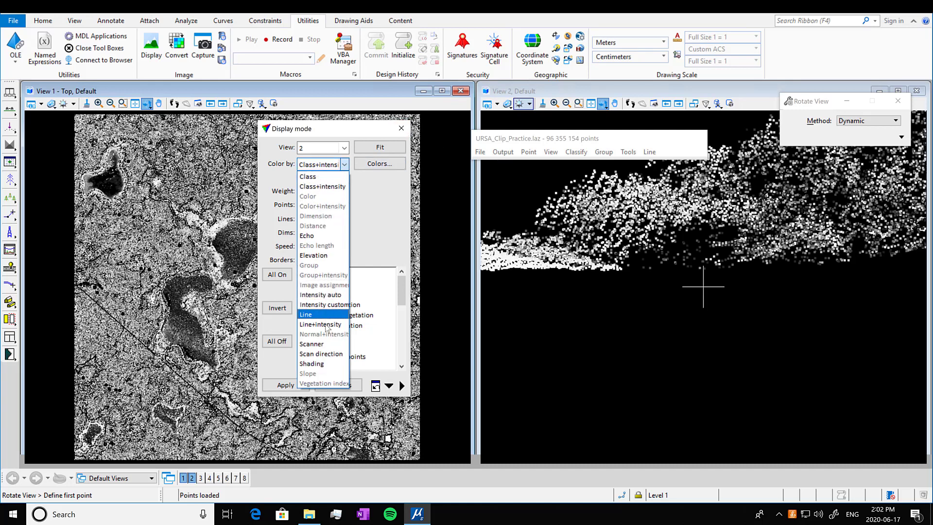
click(313, 256)
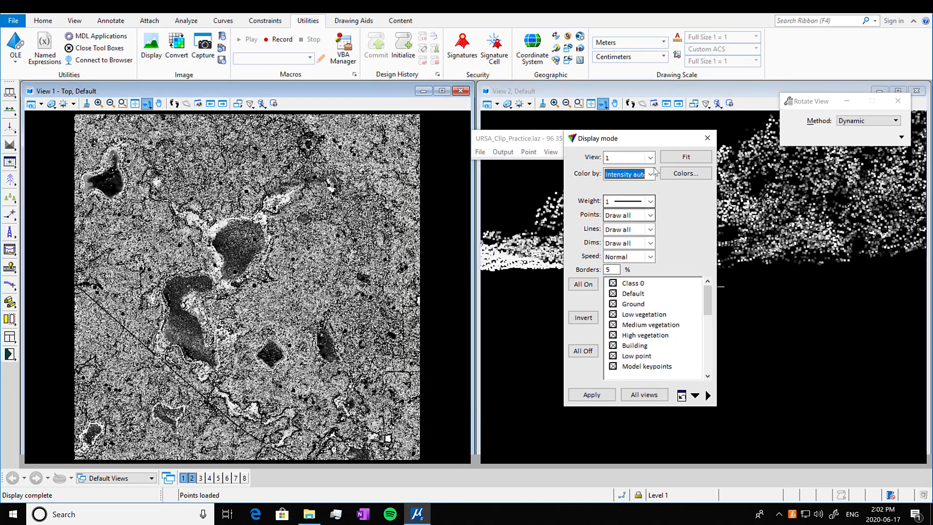
click(652, 173)
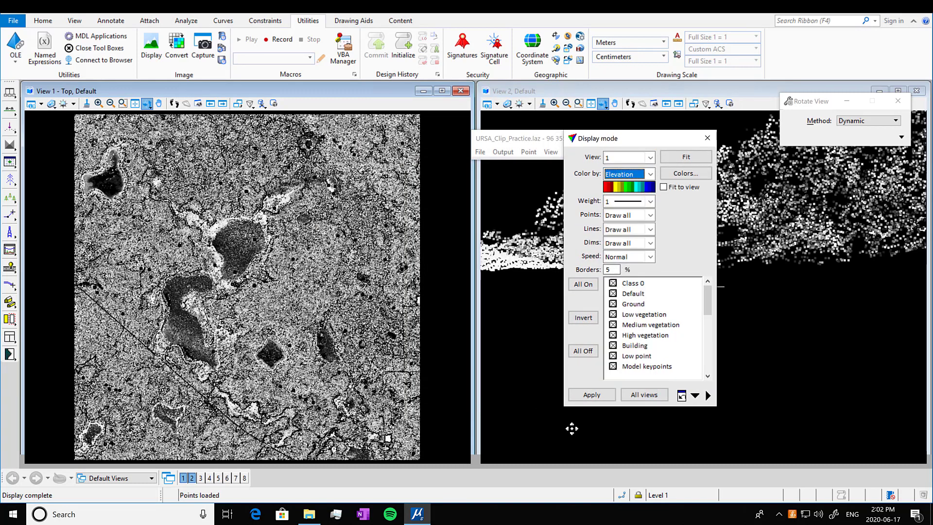
click(591, 395)
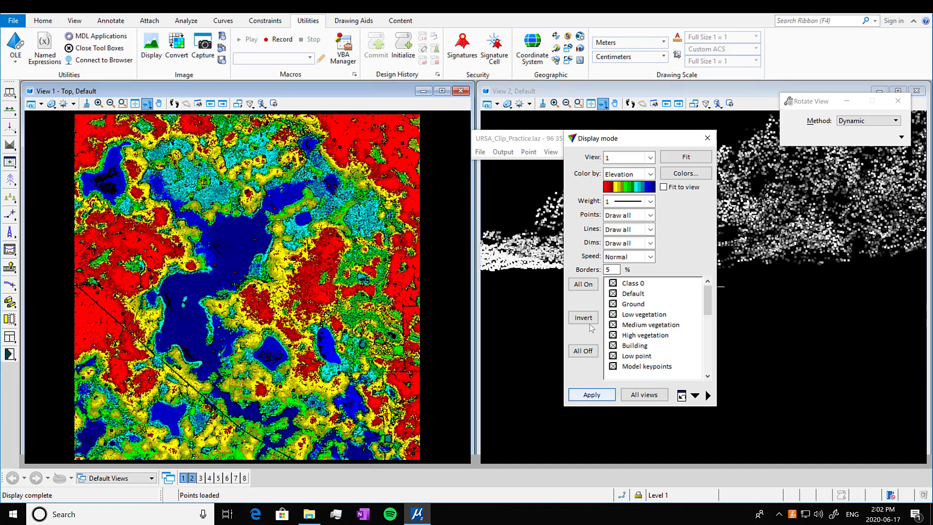
click(591, 395)
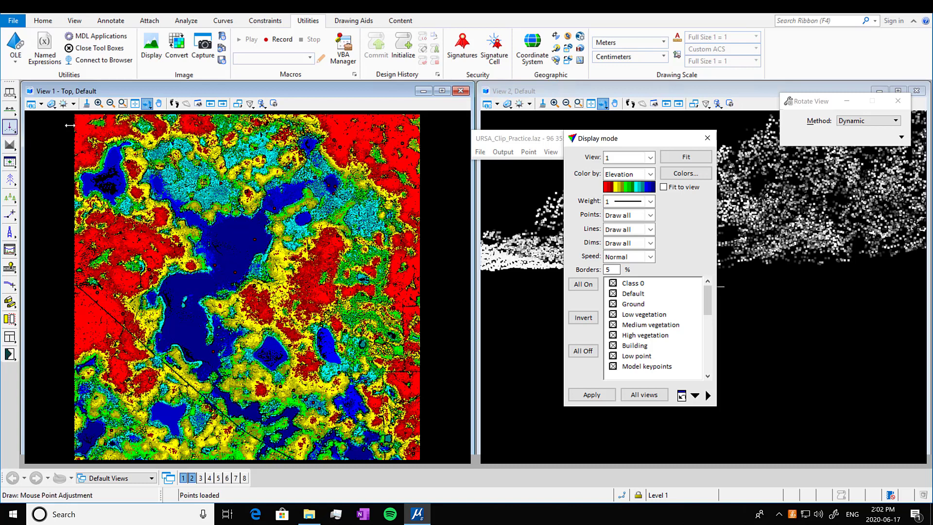
click(650, 157)
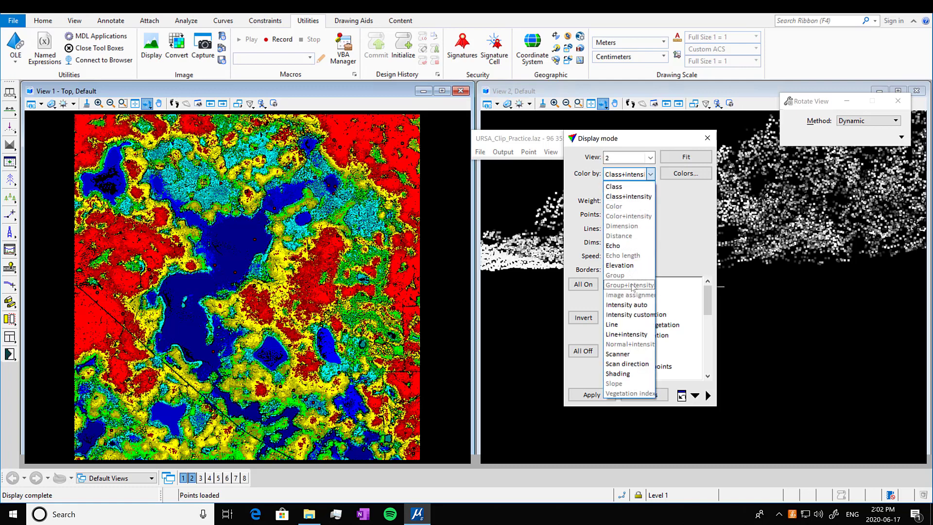
Colour View 2 by elevation, draw a new thin section, and close Display mode
click(620, 265)
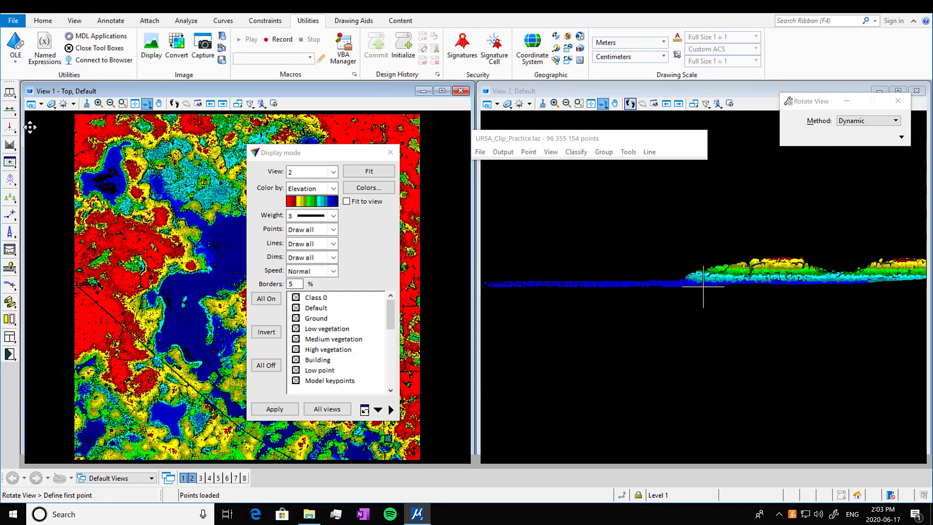
click(602, 104)
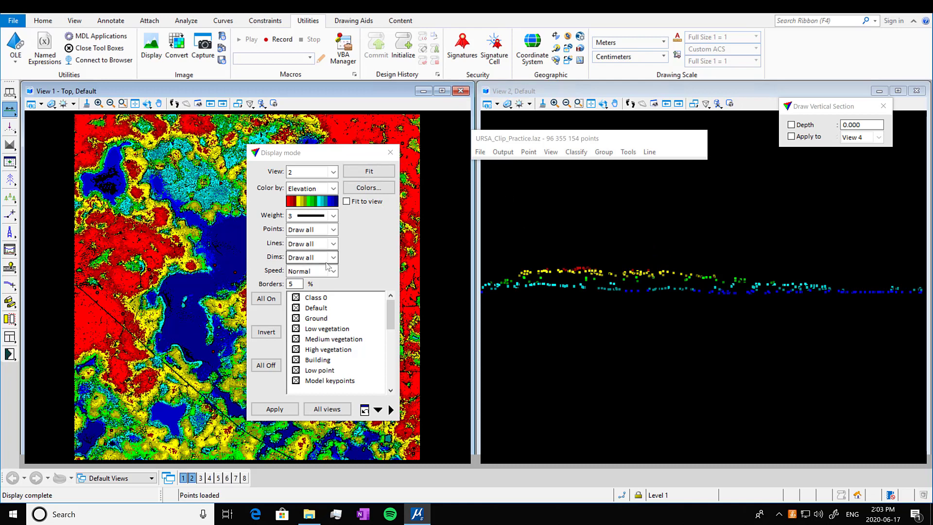
click(391, 152)
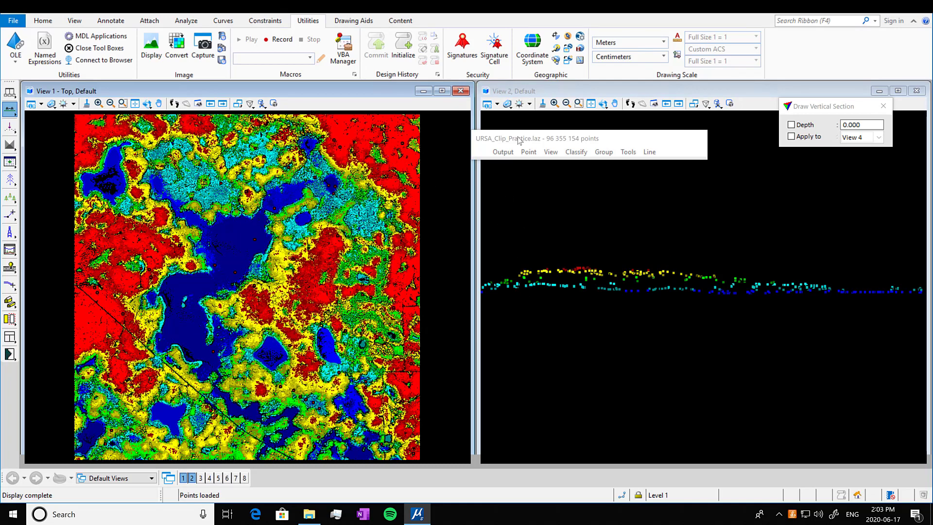